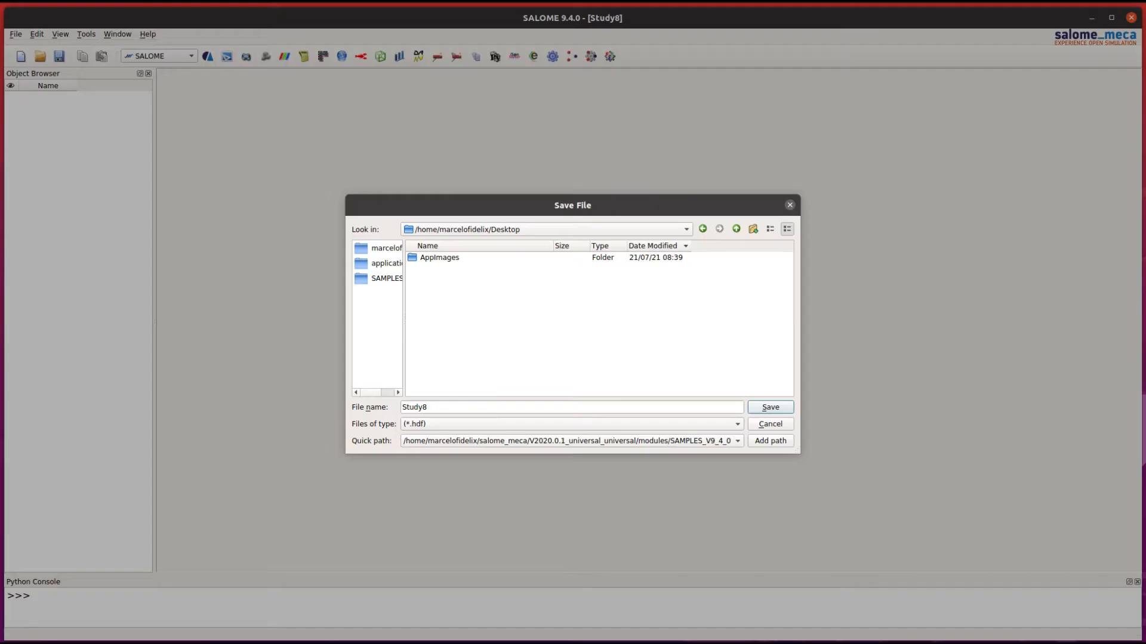
Create a New Folder on the Desktop, enter it and save the study there.
click(753, 229)
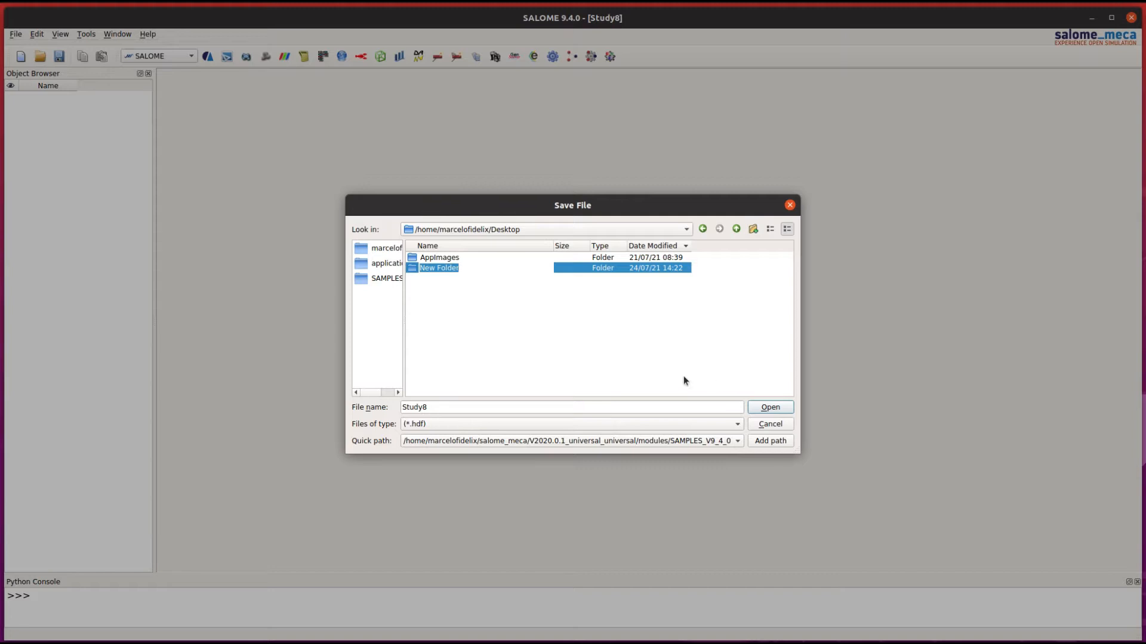
double_click(439, 267)
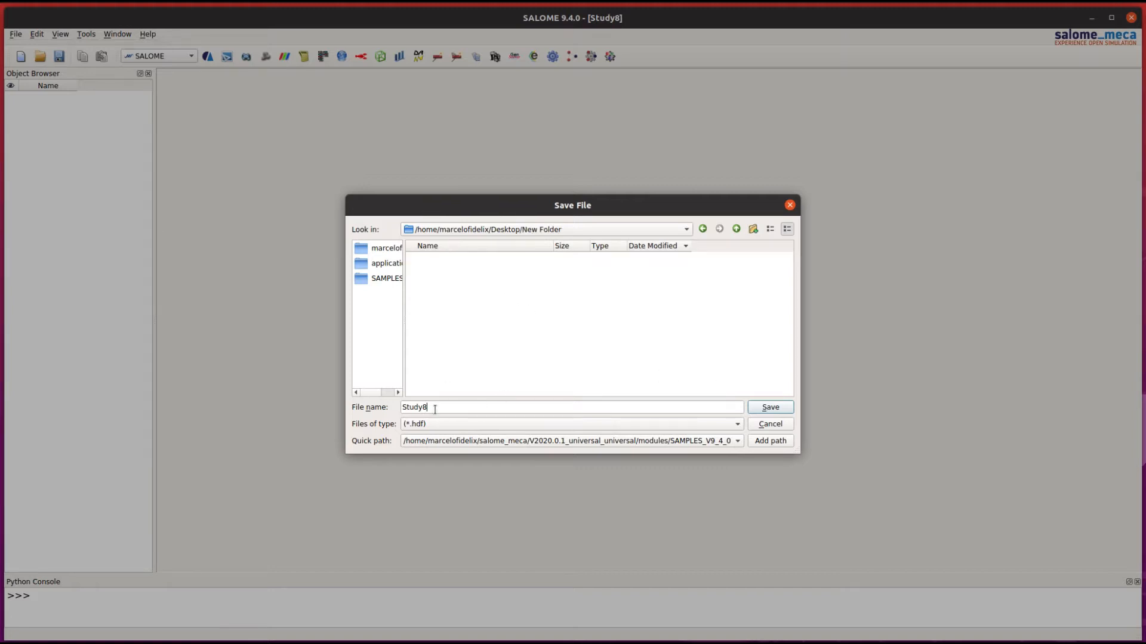
key(BackSpace)
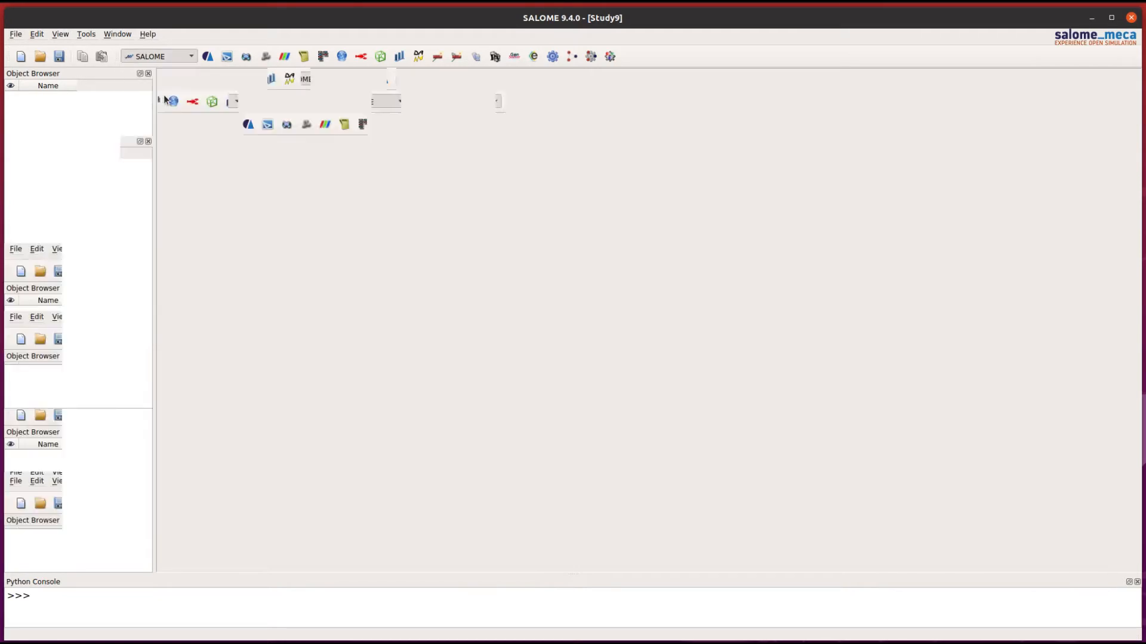
Create a second point at (1, 0, 0) and inspect Vertex_2 in the Object Browser.
click(157, 56)
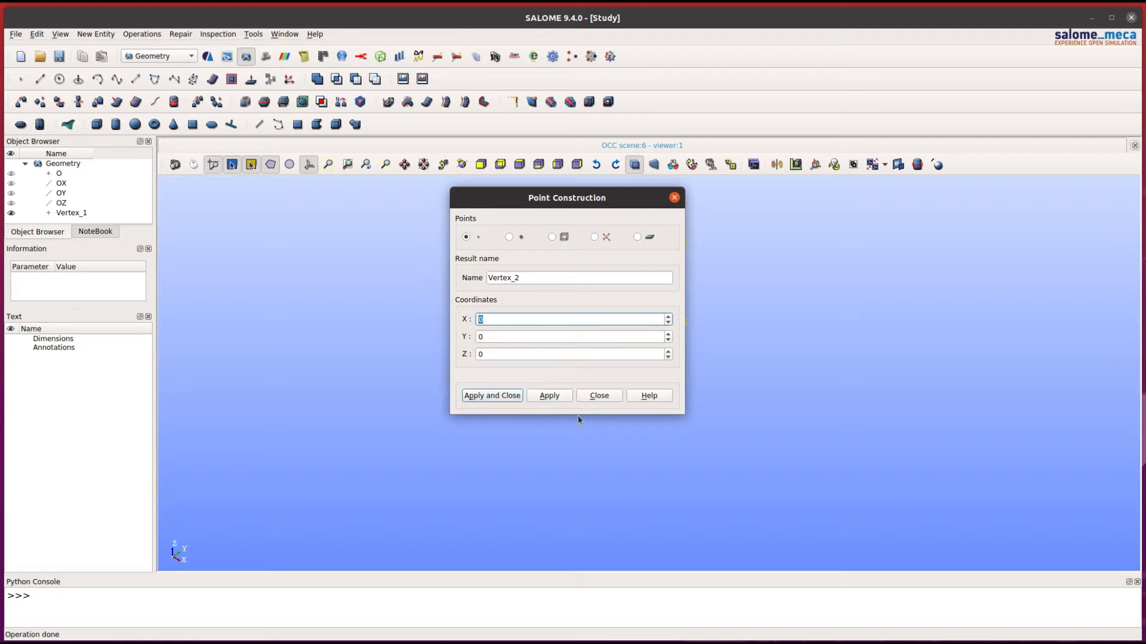
click(491, 395)
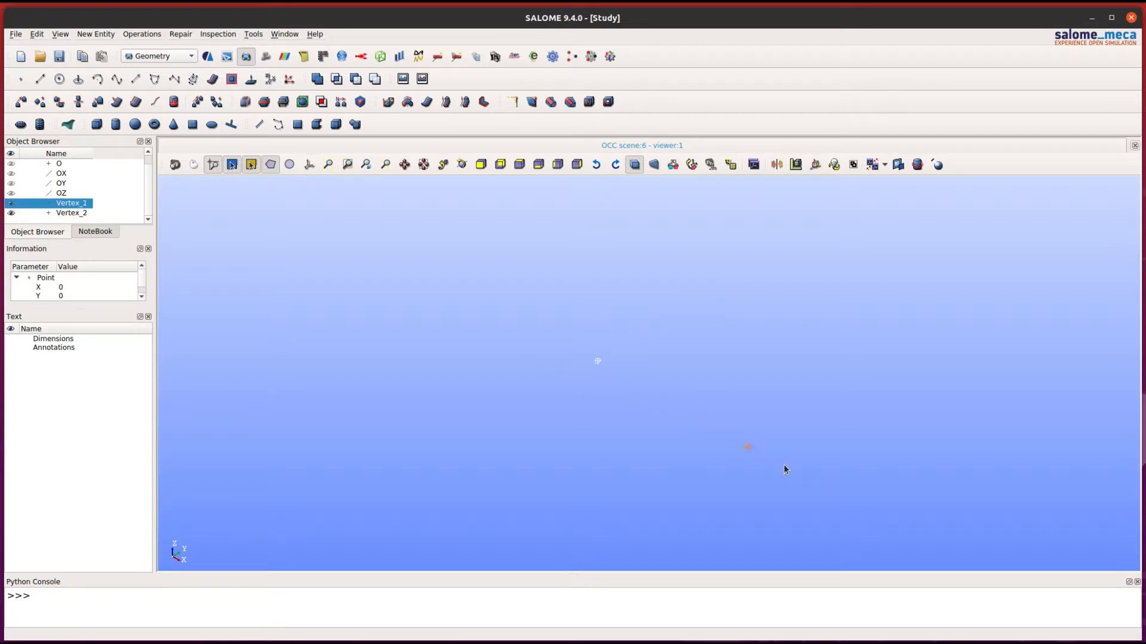
click(72, 213)
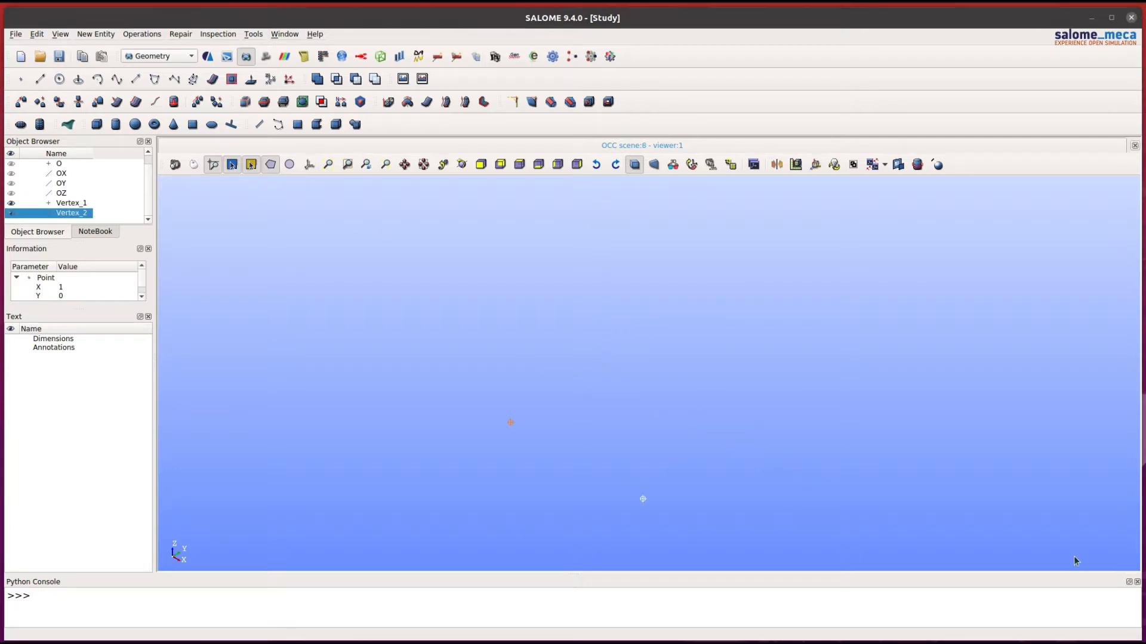
mouse_move(404, 461)
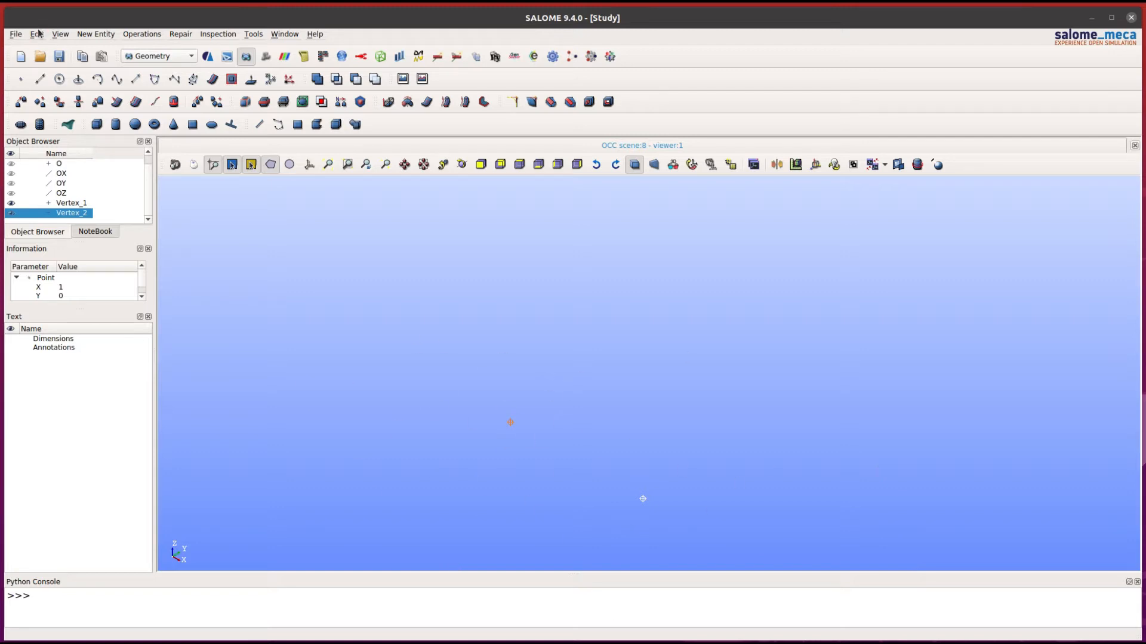
mouse_move(15, 34)
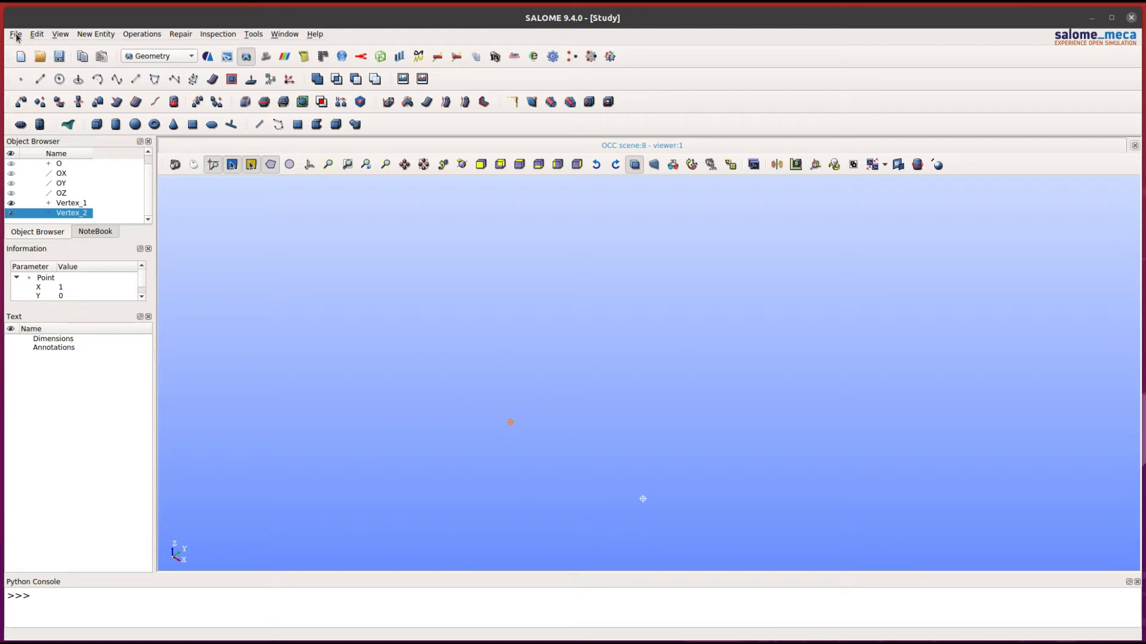
Dump the study via File > Dump Study and open the resulting file.py in gedit.
click(14, 33)
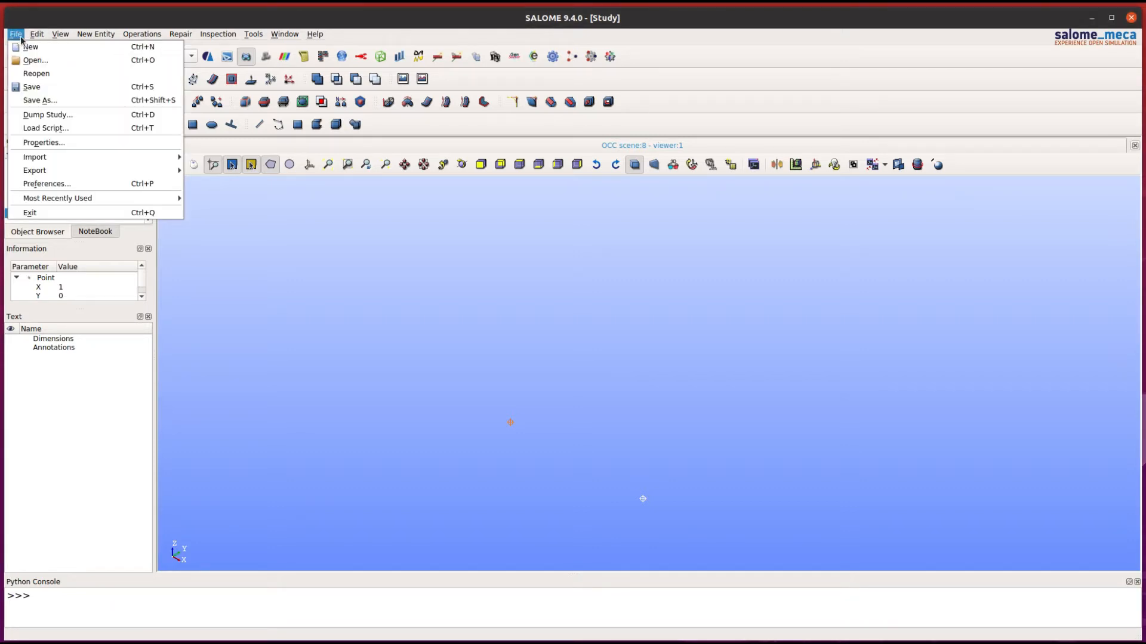
click(48, 114)
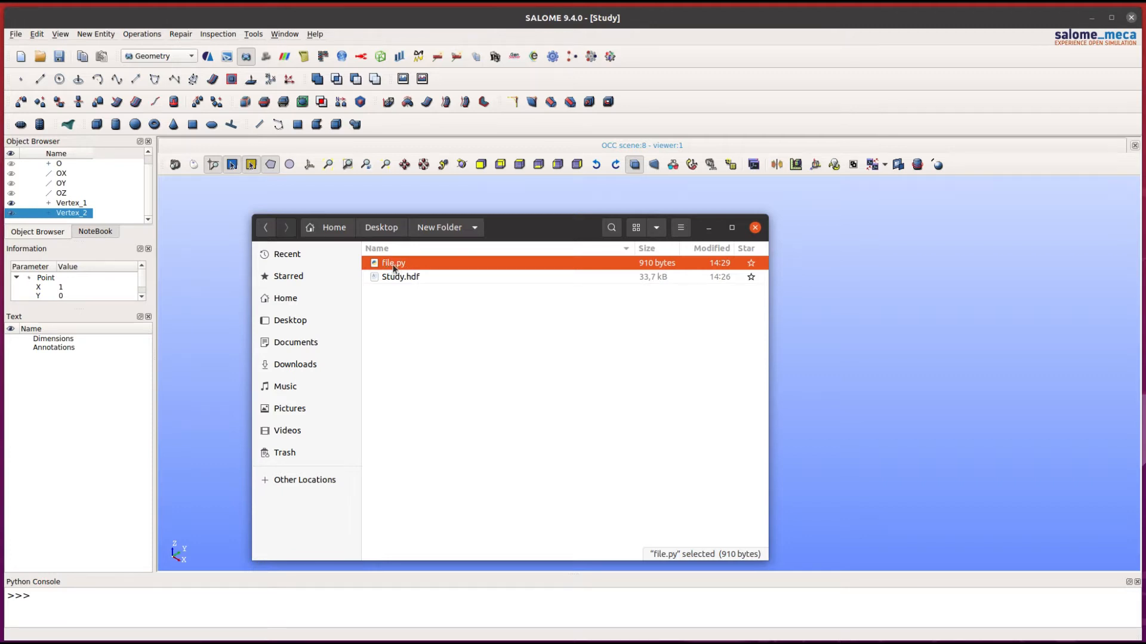
double_click(393, 262)
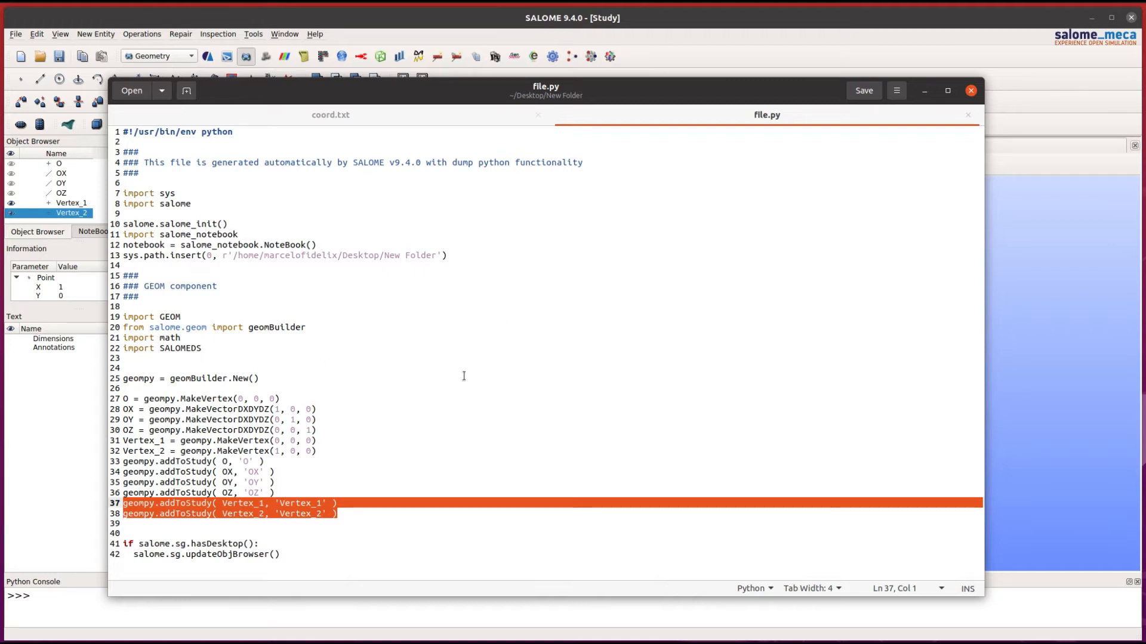
Separate file.py's code groups with blank lines and glance at the coord.txt rows.
click(158, 503)
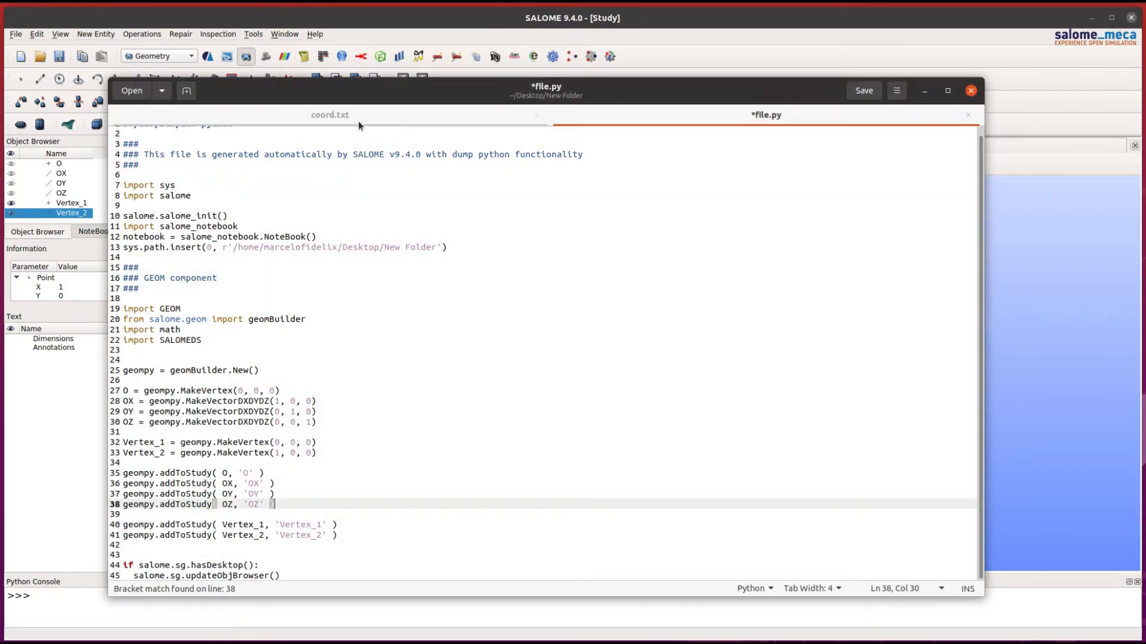
click(330, 114)
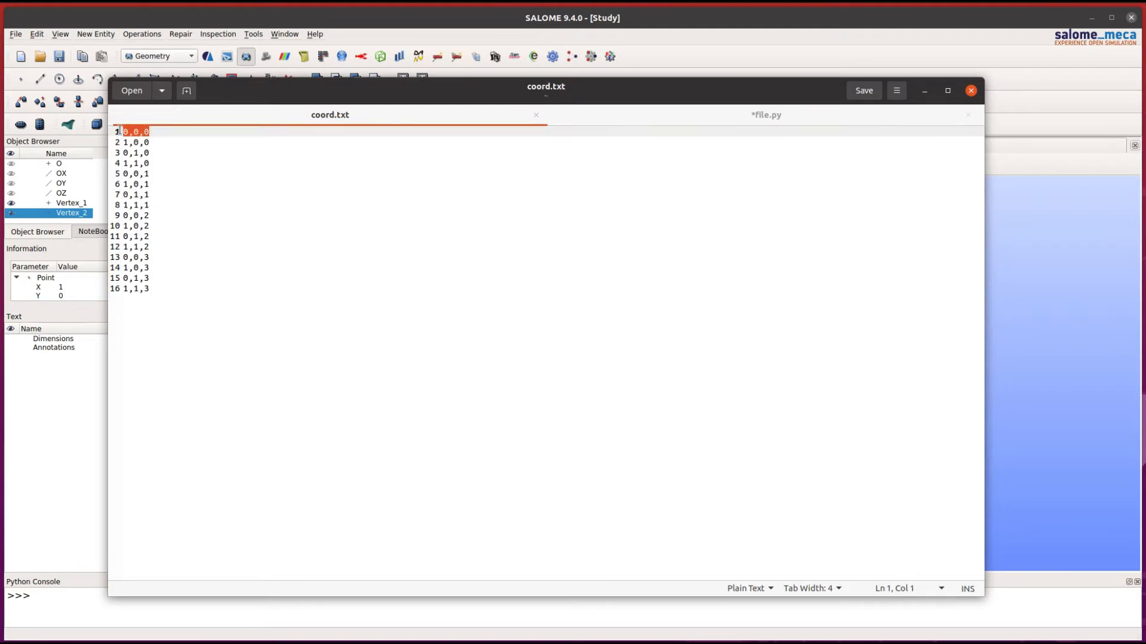
click(135, 142)
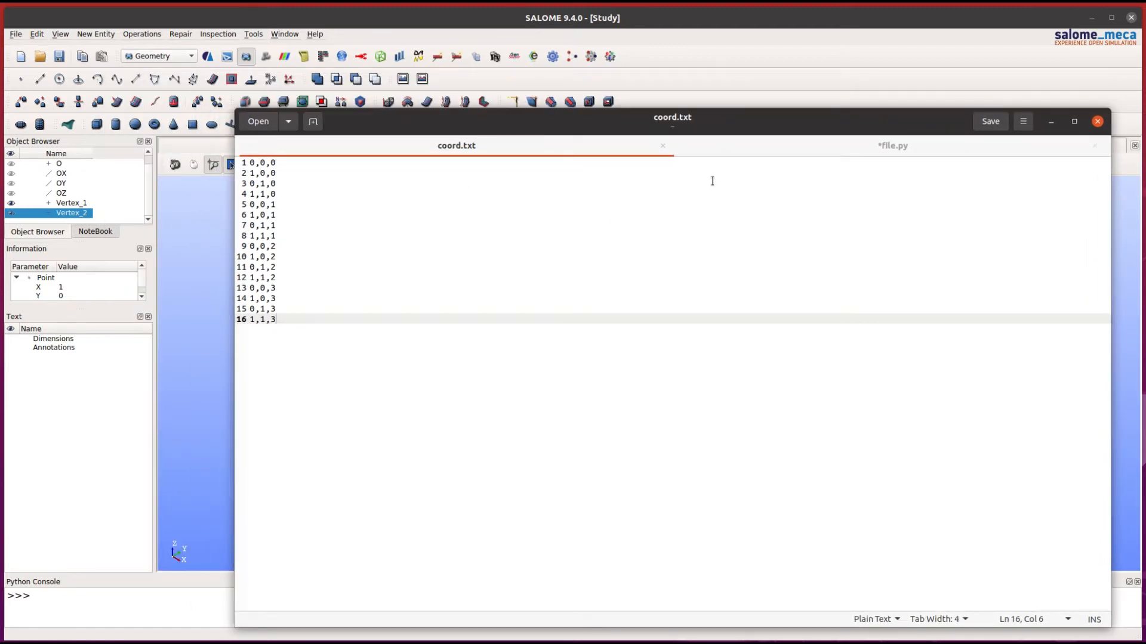
drag(671, 117, 533, 69)
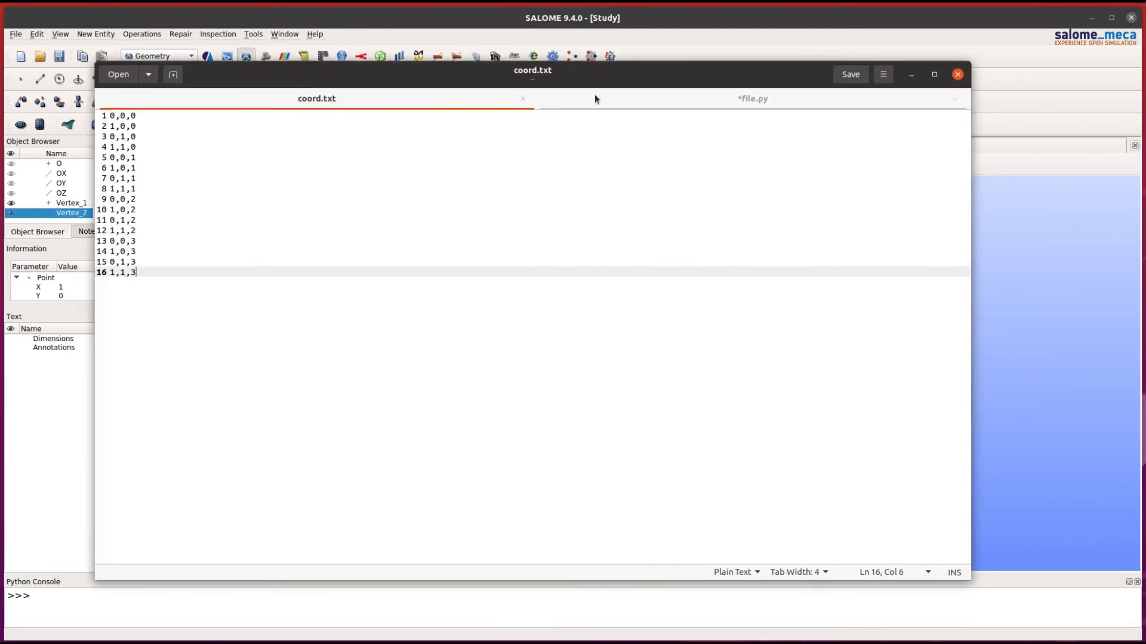
click(752, 98)
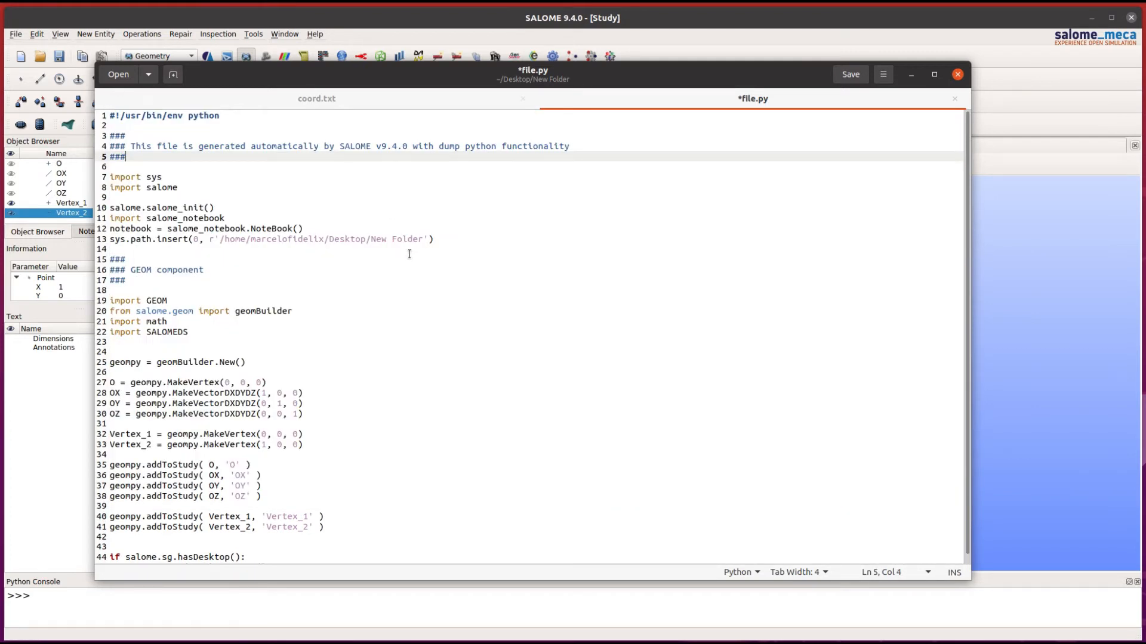
mouse_move(416, 266)
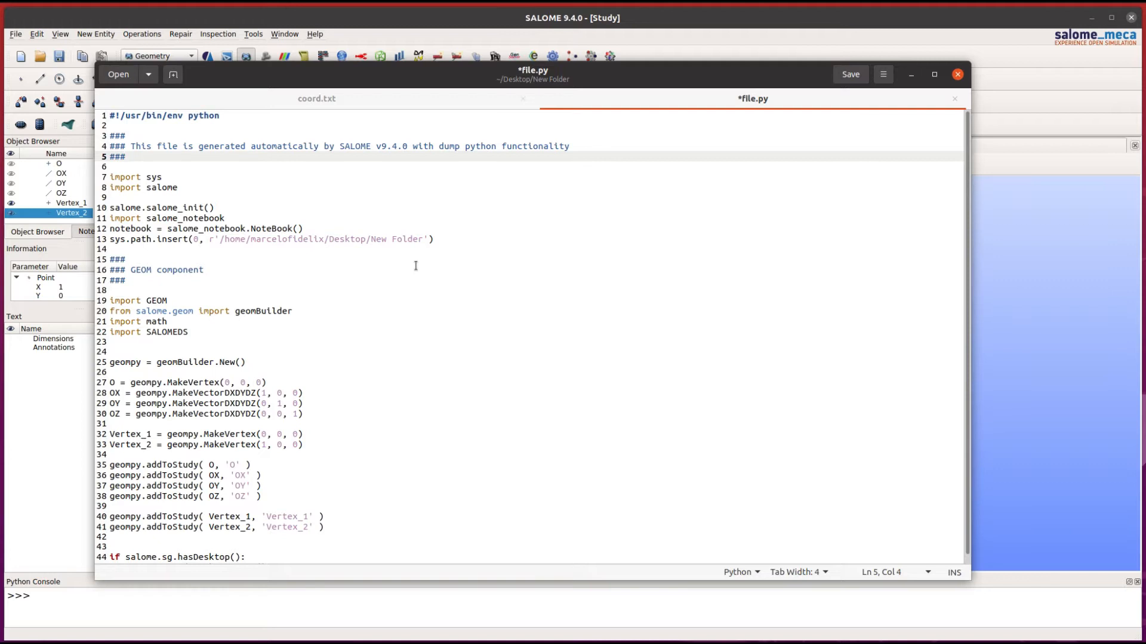
Select all 16 coordinate rows in coord.txt, then return to file.py.
click(315, 98)
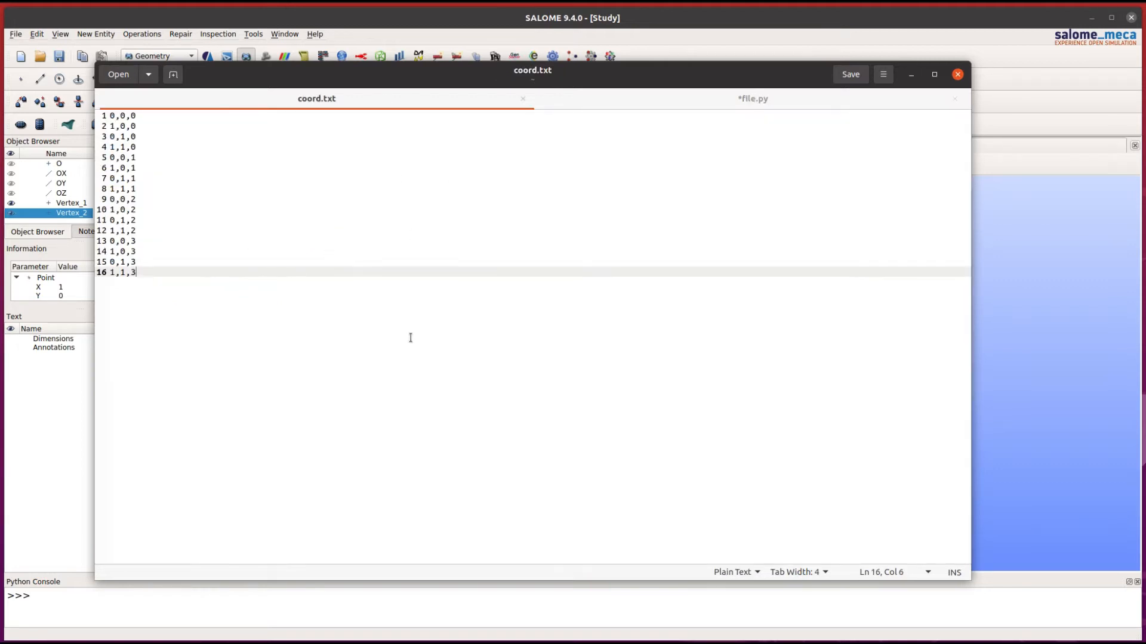
key(ctrl+a)
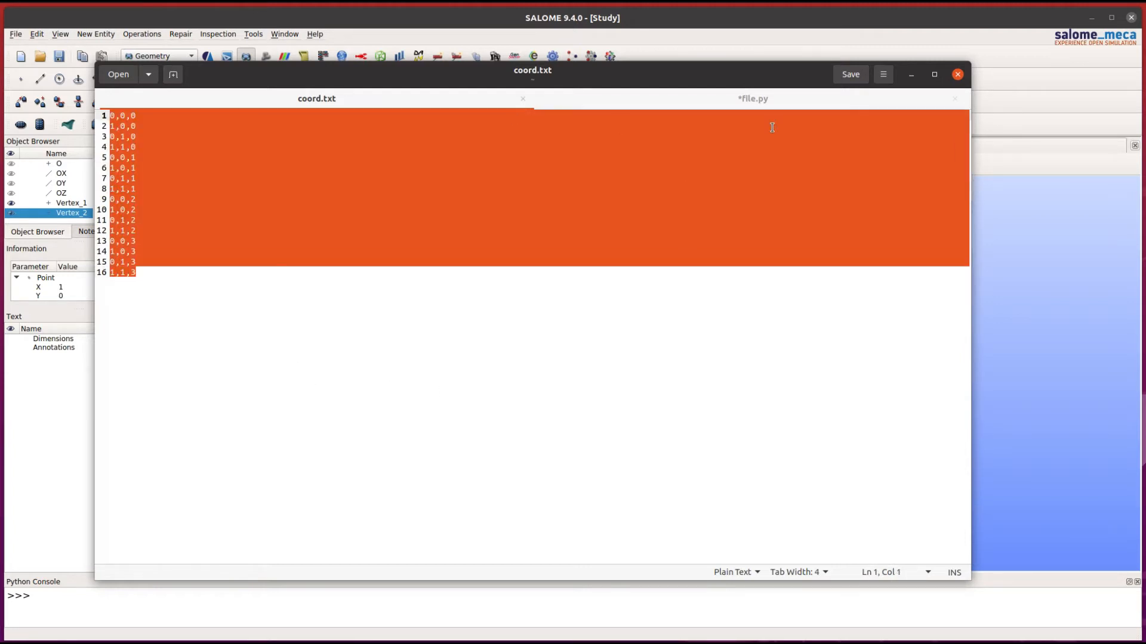
click(752, 98)
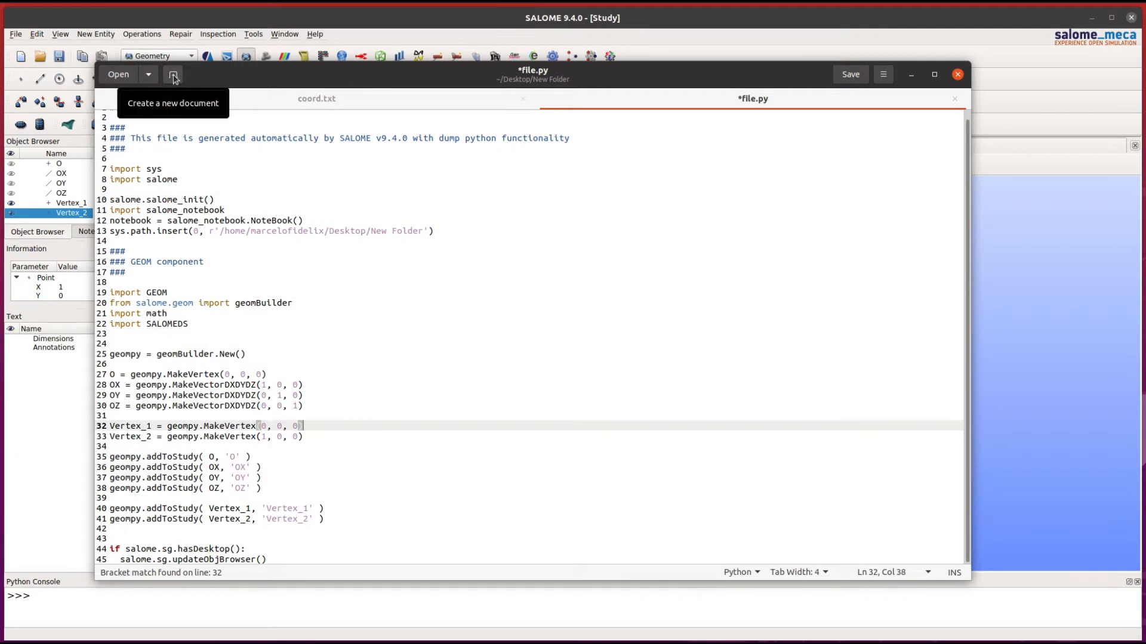
Create a new document saved as script.py and copy file.py's code into it.
click(171, 74)
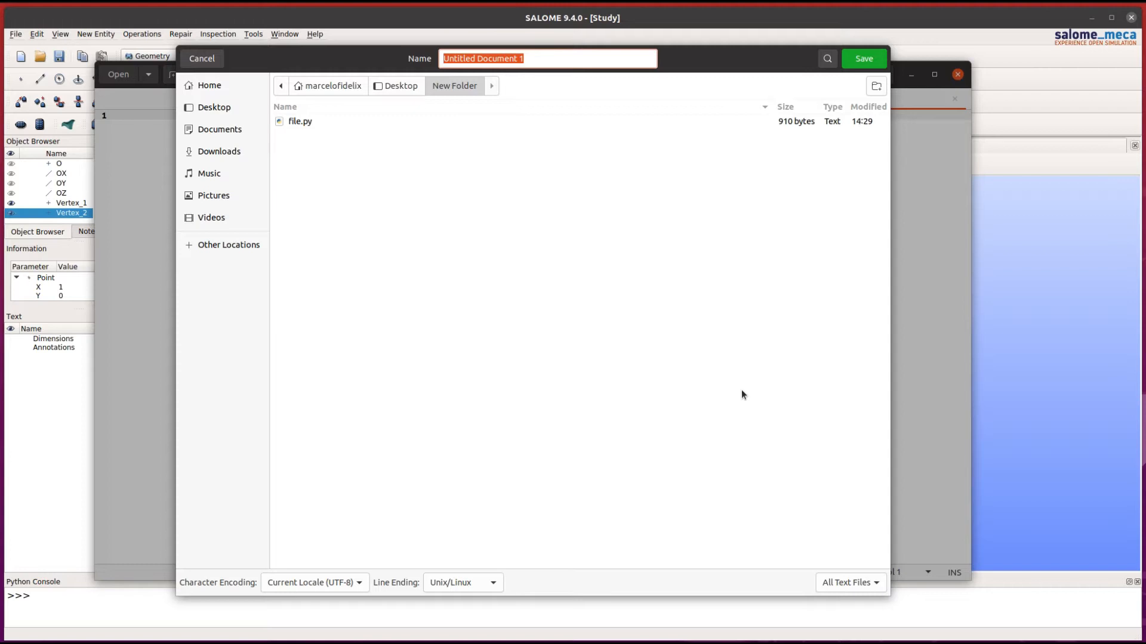
text(script.py)
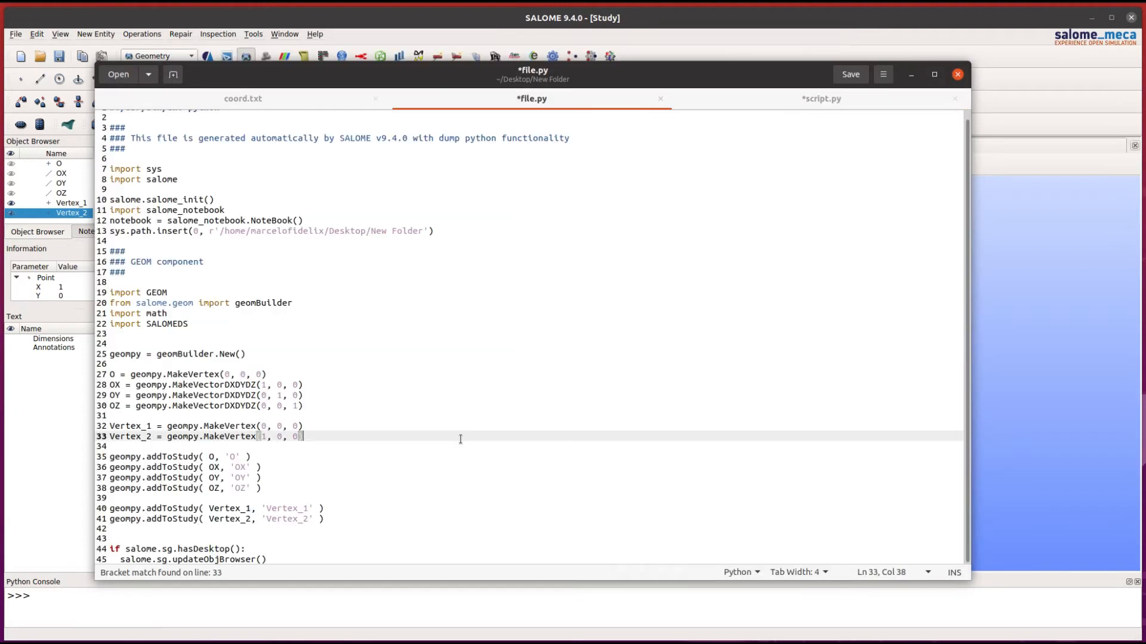
click(820, 99)
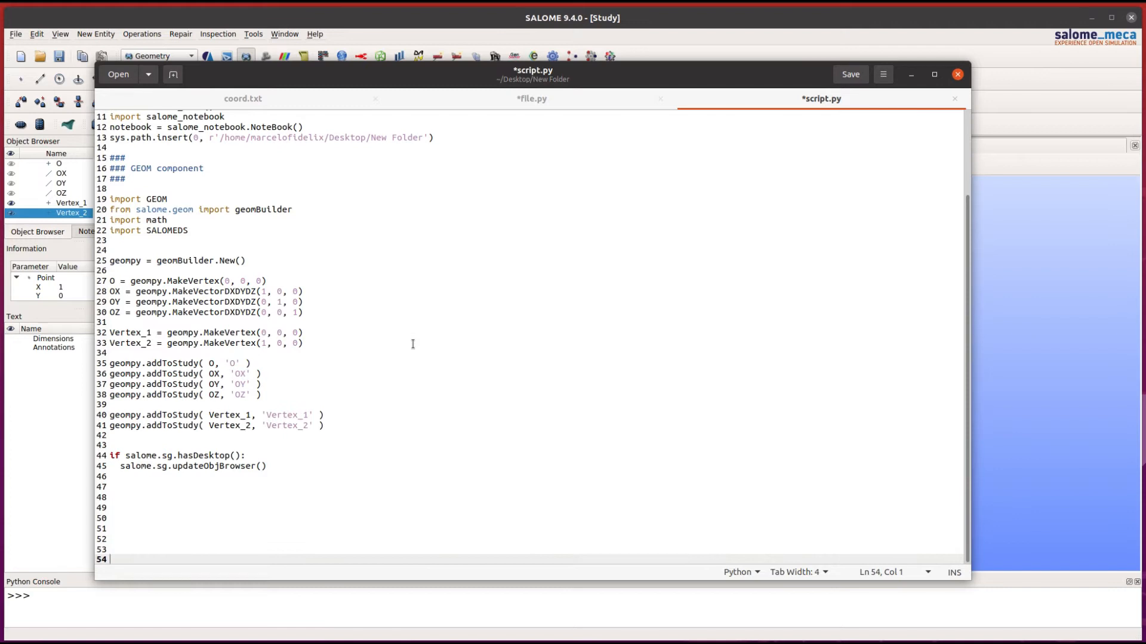
Wrap the copied dump in a triple-quoted p1 string and rearrange its lines.
text(p1 =)
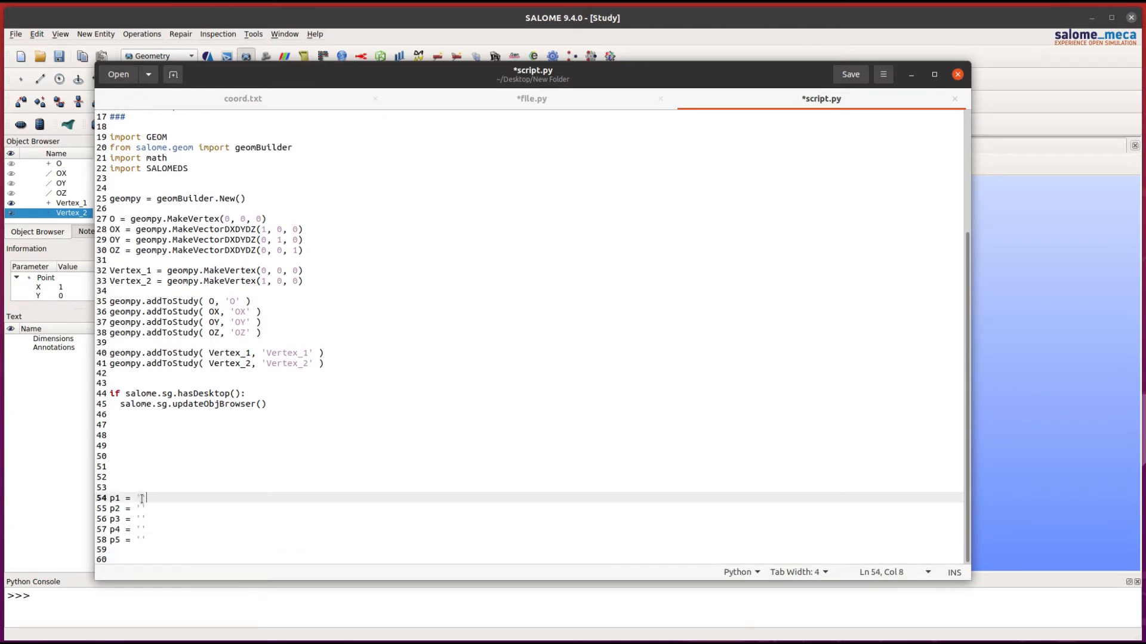
text(''')
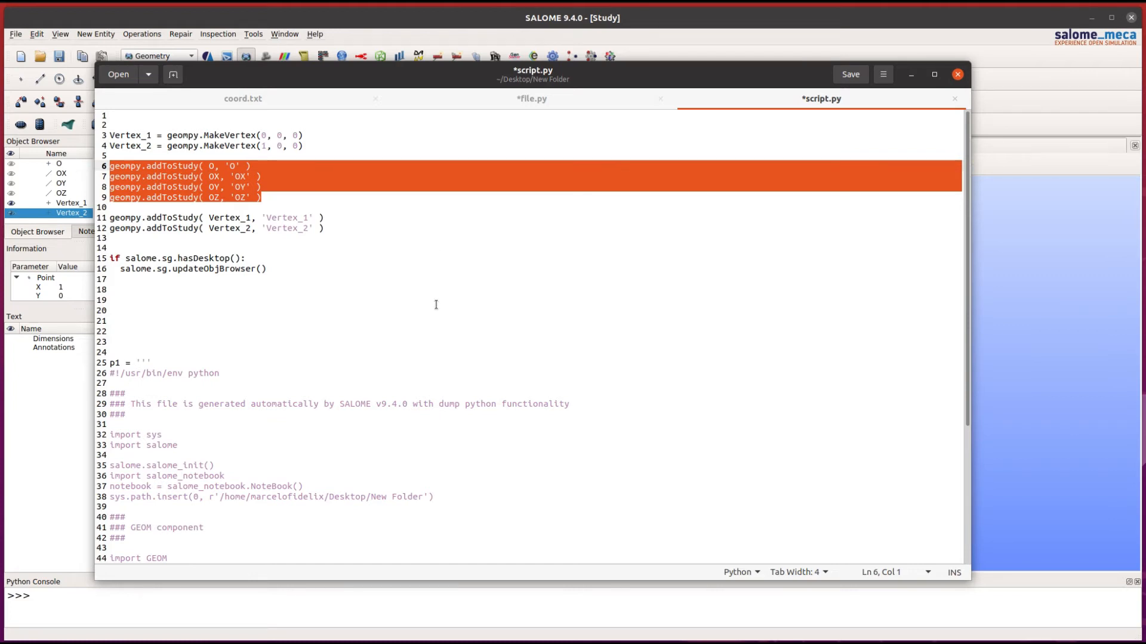
scroll(down, 3)
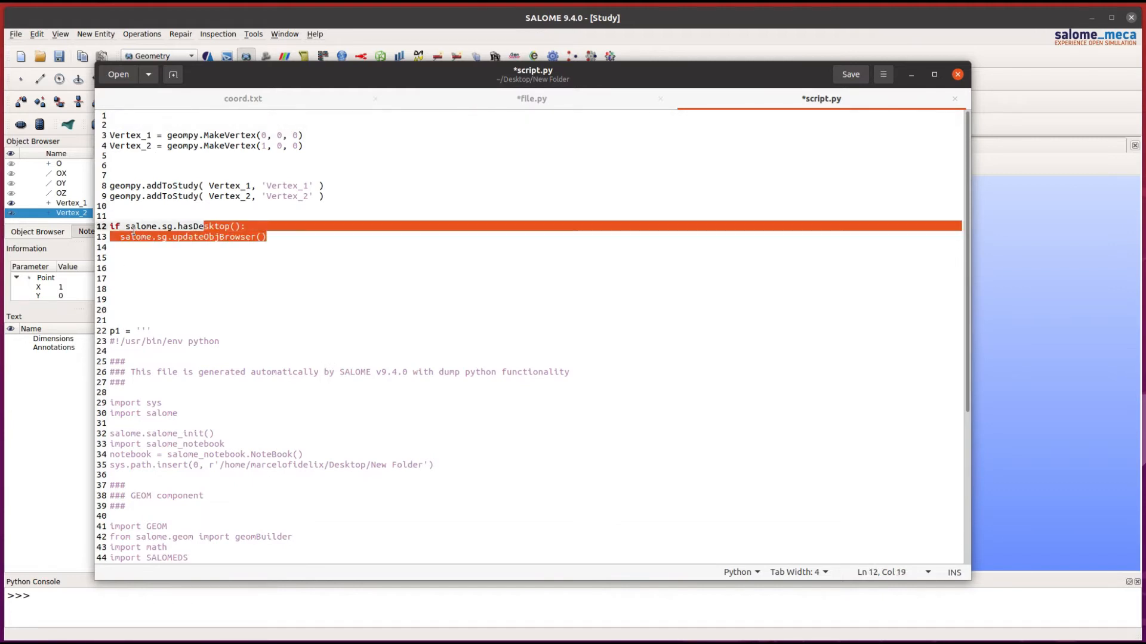
scroll(down, 3)
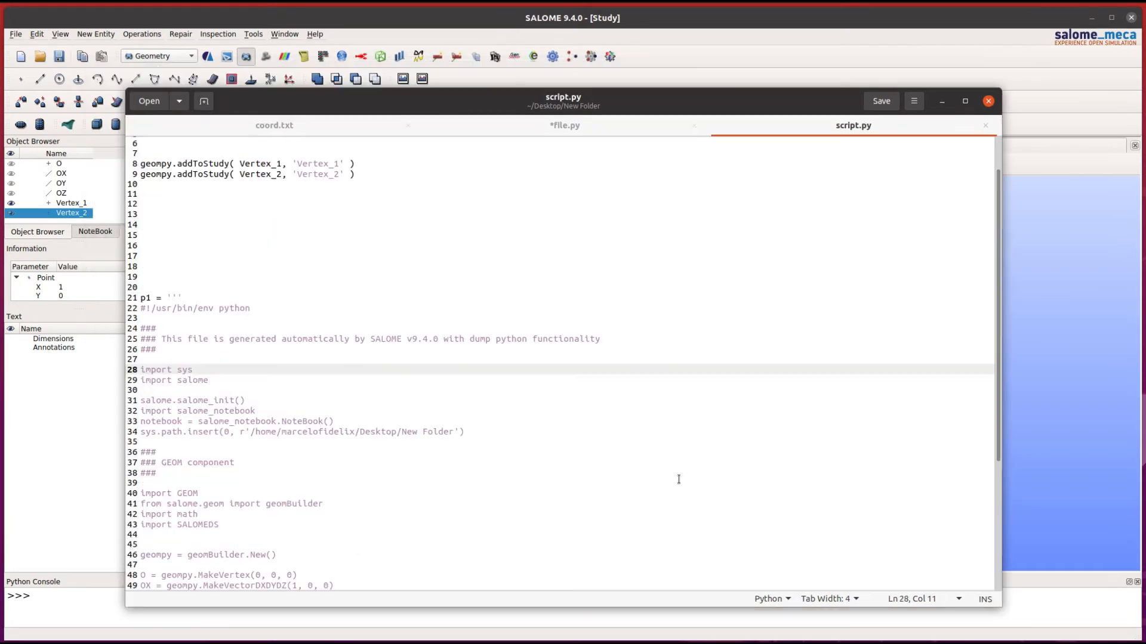
Make script.py read coord.txt into s, close it and split s on '\n' into list l.
click(273, 125)
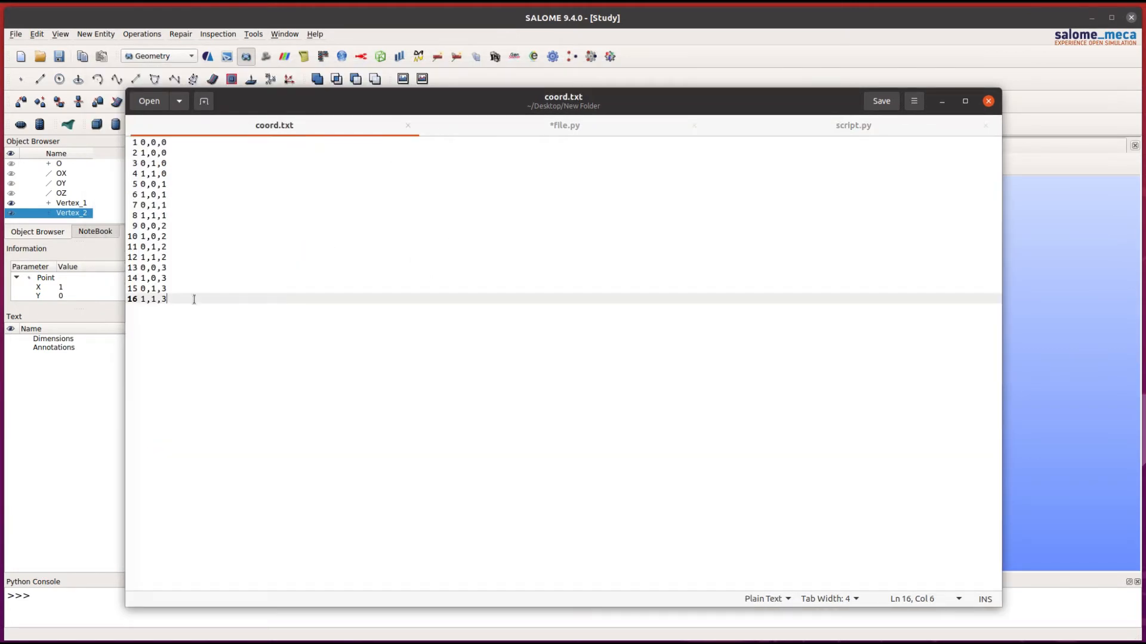
drag(166, 298, 132, 205)
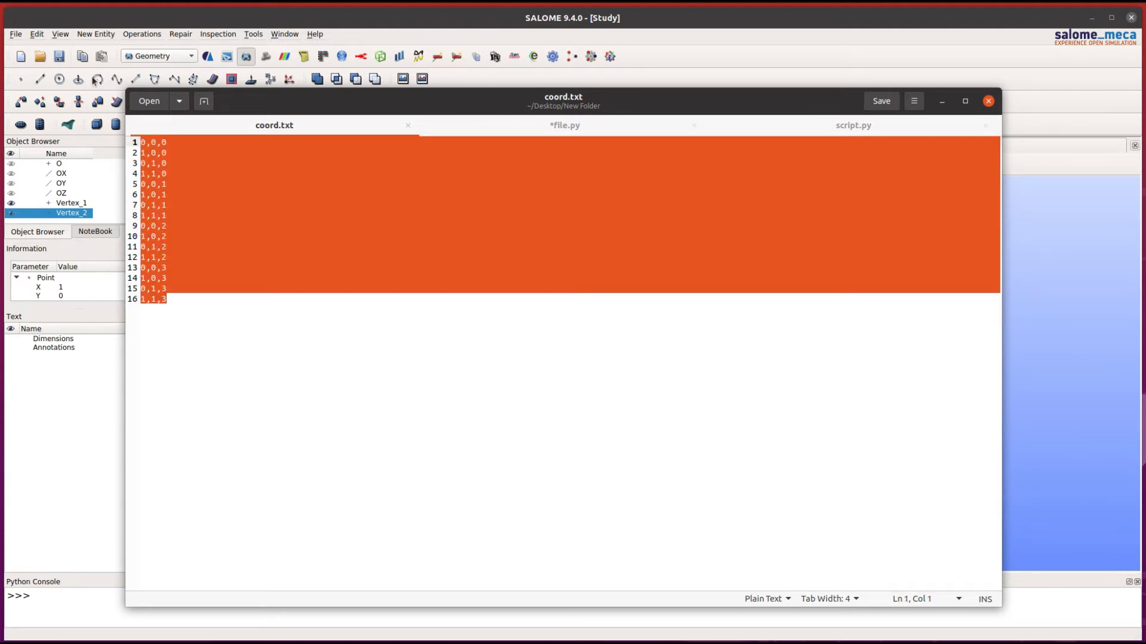
click(852, 125)
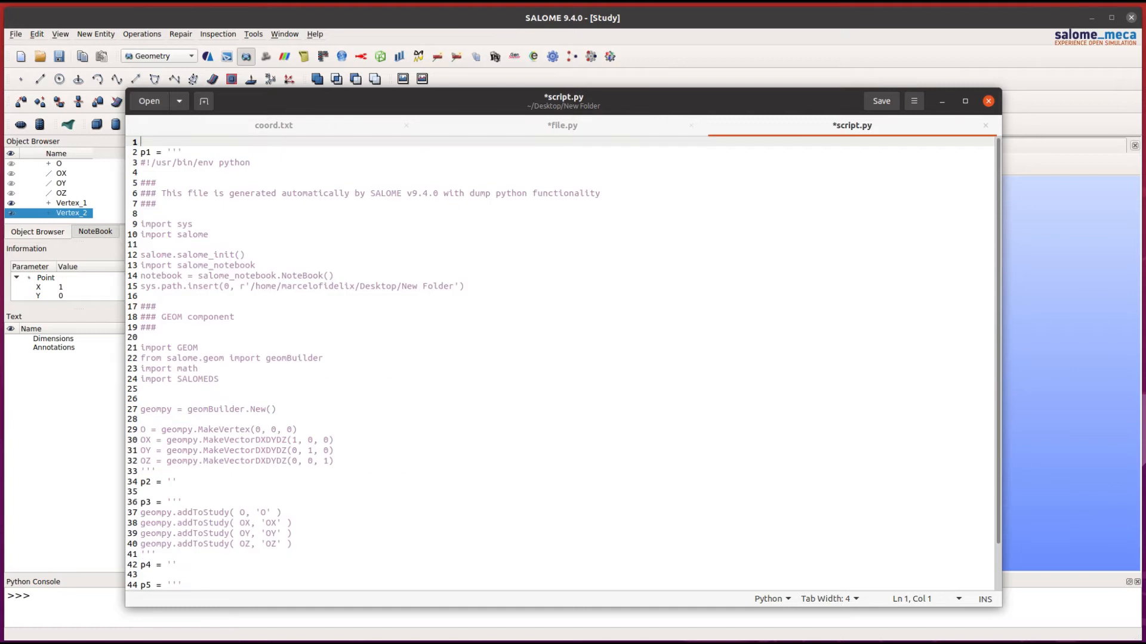
scroll(down, 3)
text(s =)
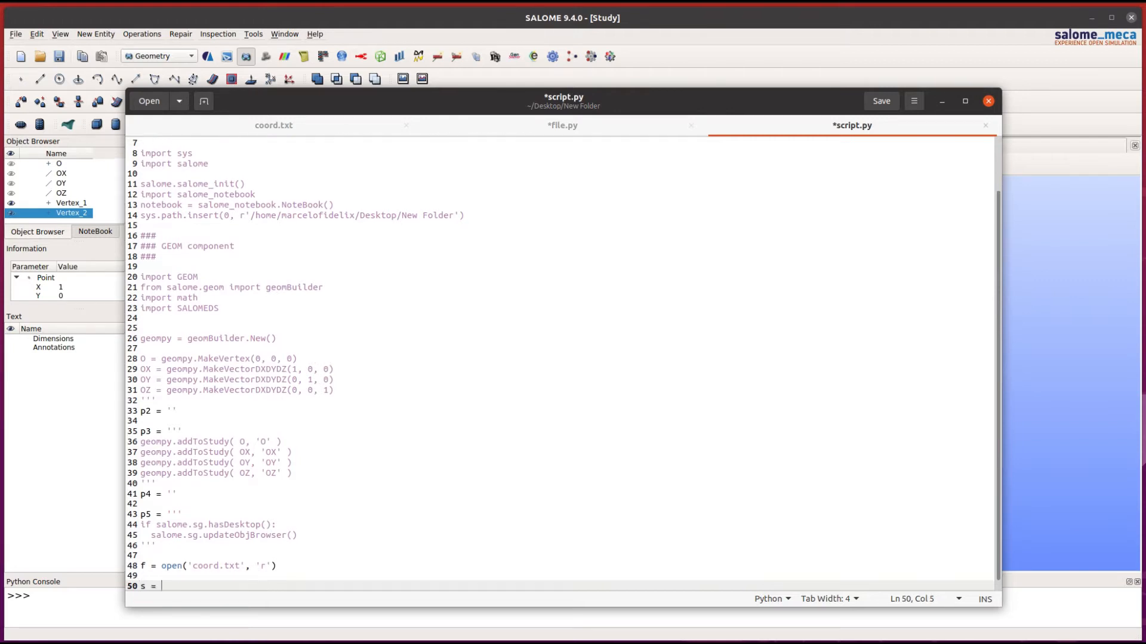
text(f.read())
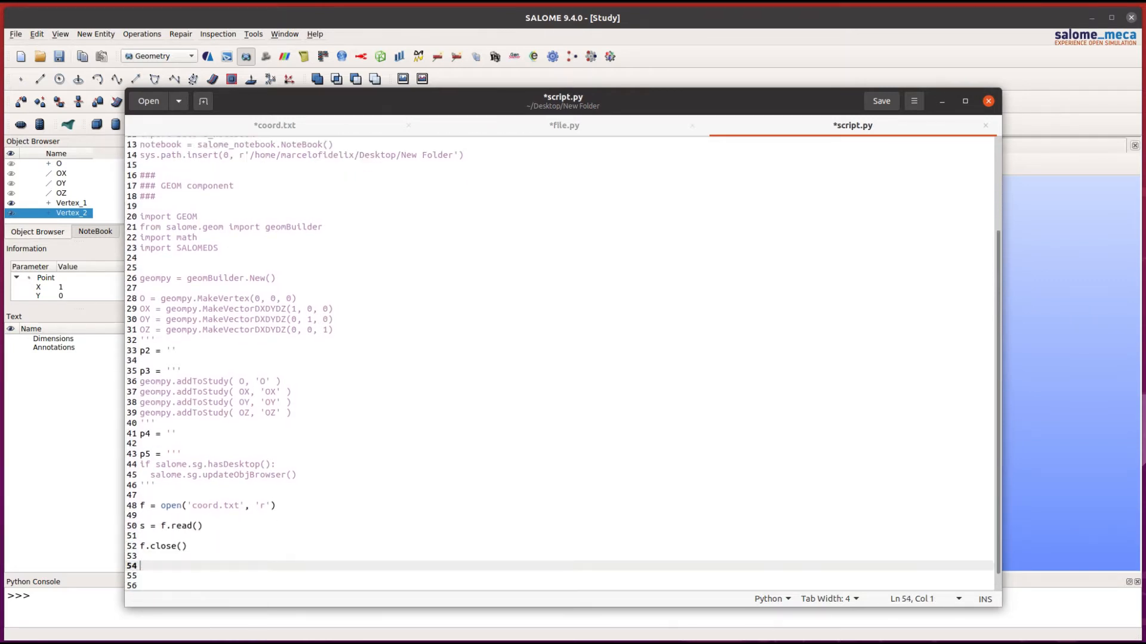
text(l = s.split()
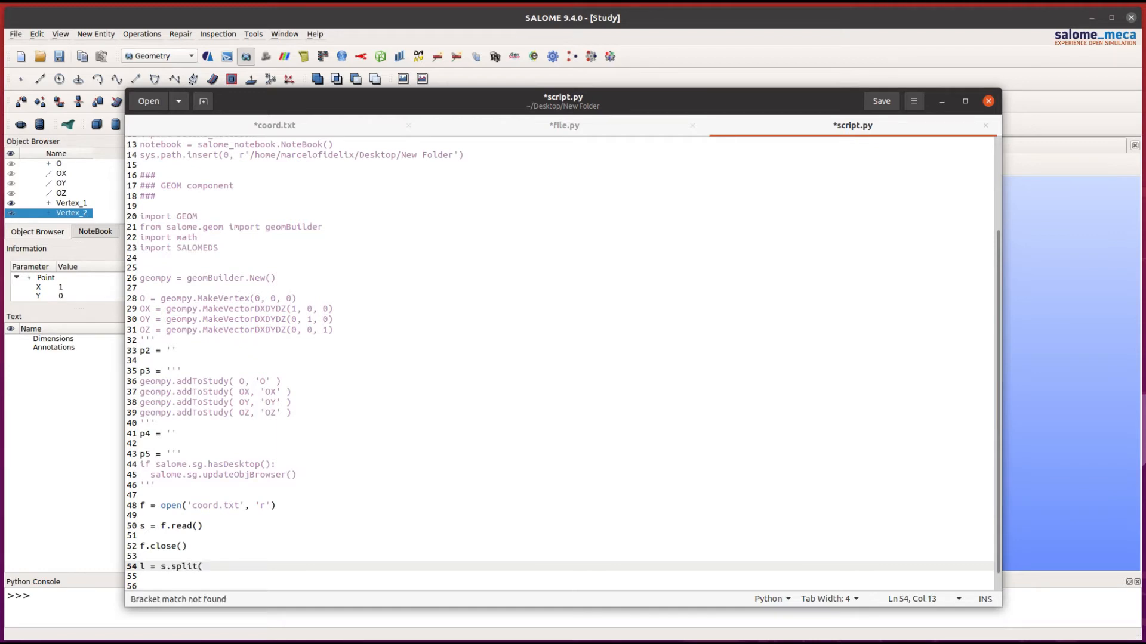
text('\n'))
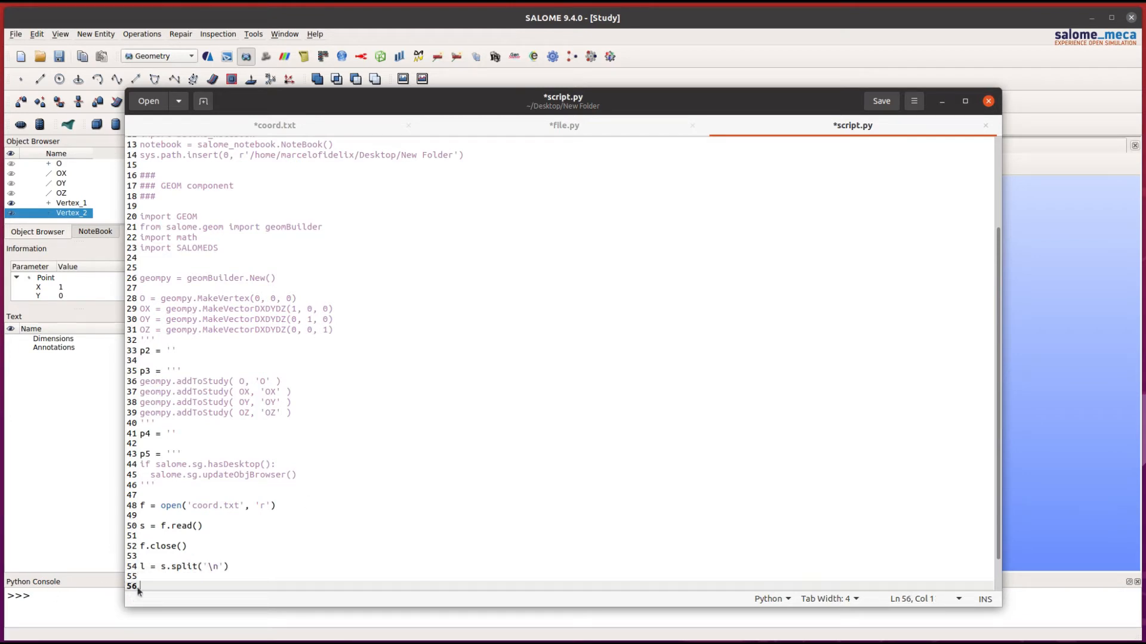
Check the coordinate lines in coord.txt and add print(l) to script.py.
click(274, 126)
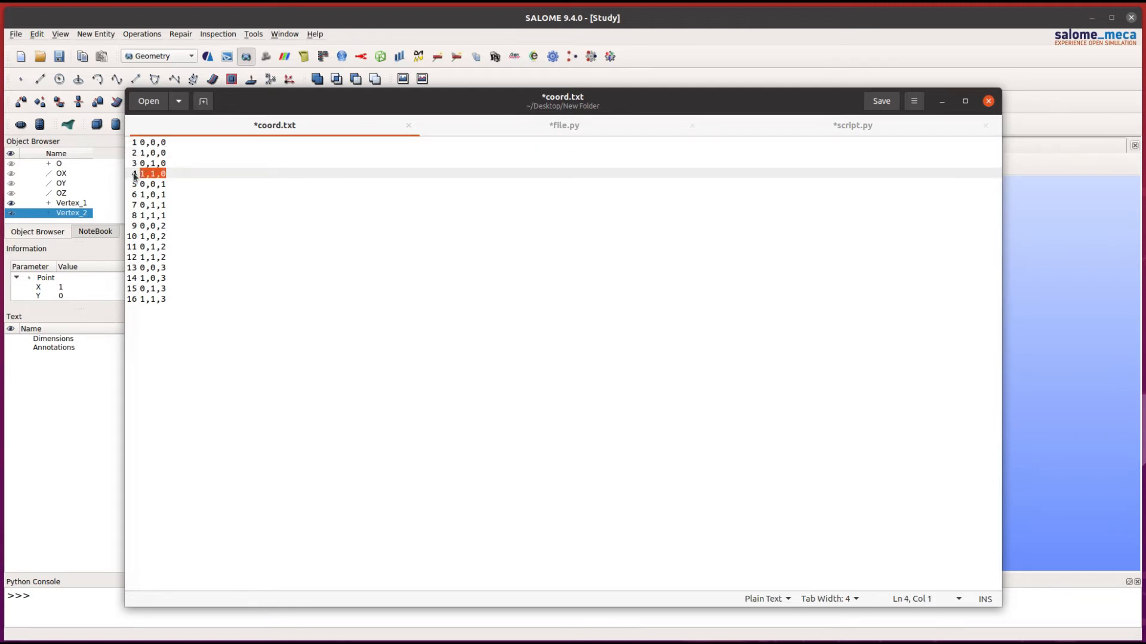
click(852, 125)
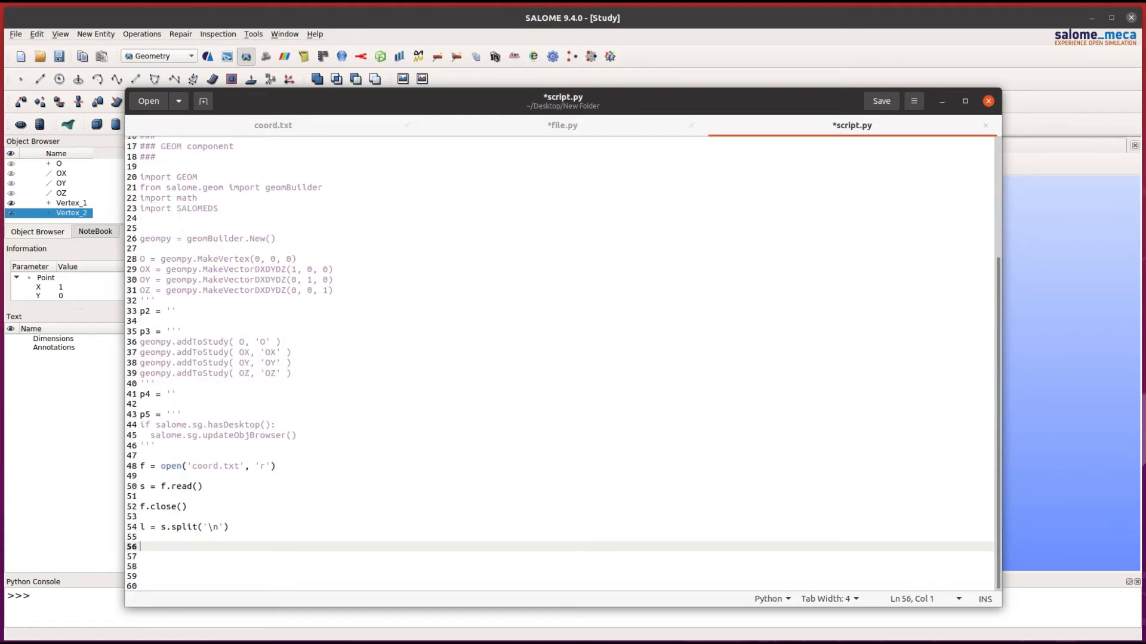
text(print()
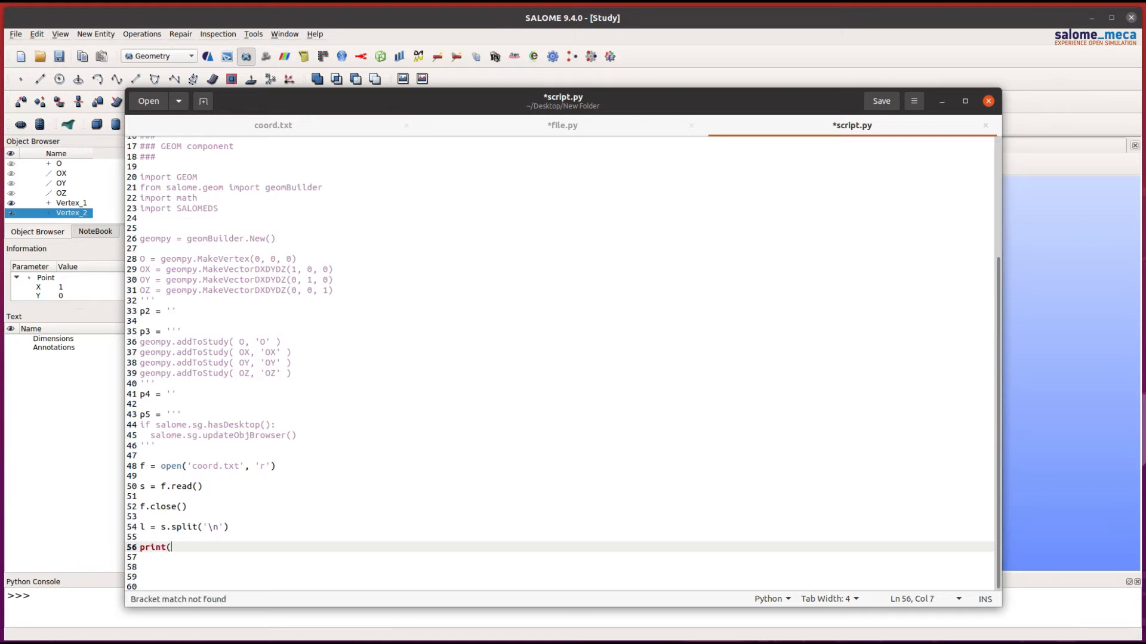
text(l))
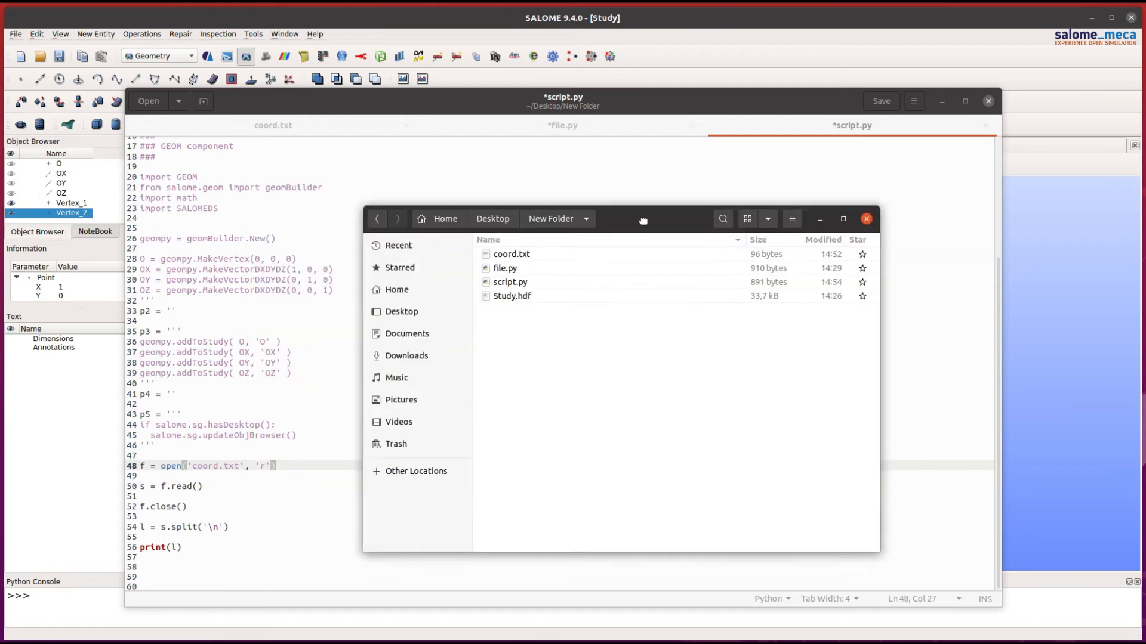
Save script.py and run it with python3 in the terminal.
click(879, 100)
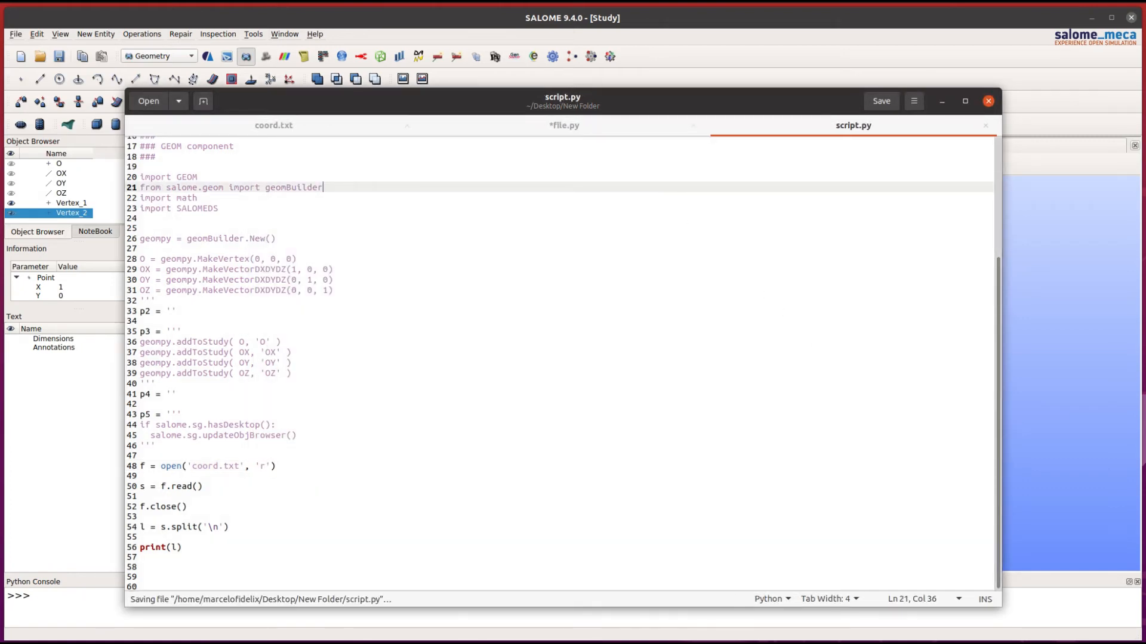
text(pytho)
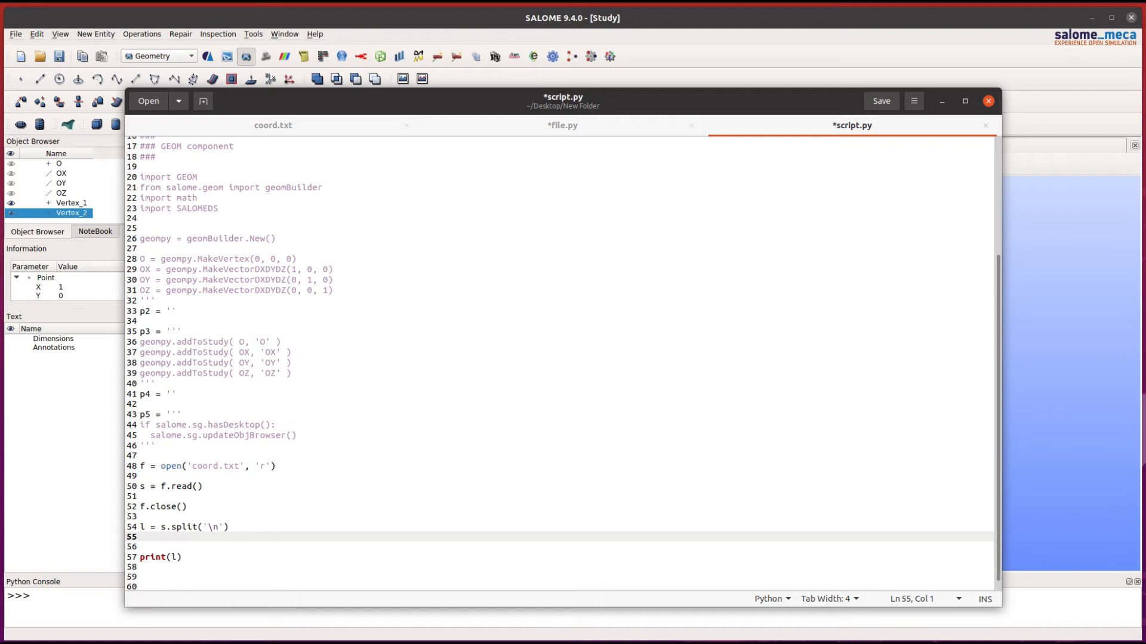
Filter l with [el for el in l if el != ''] and drop the print line, glancing at file.py.
text(l = [)
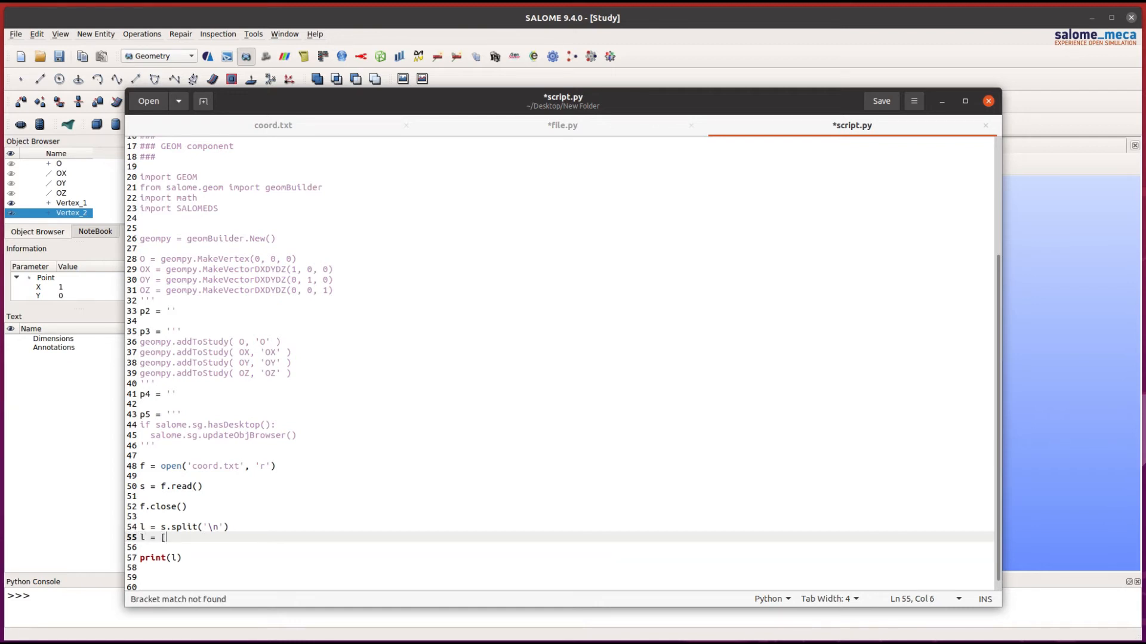
text(el for el in)
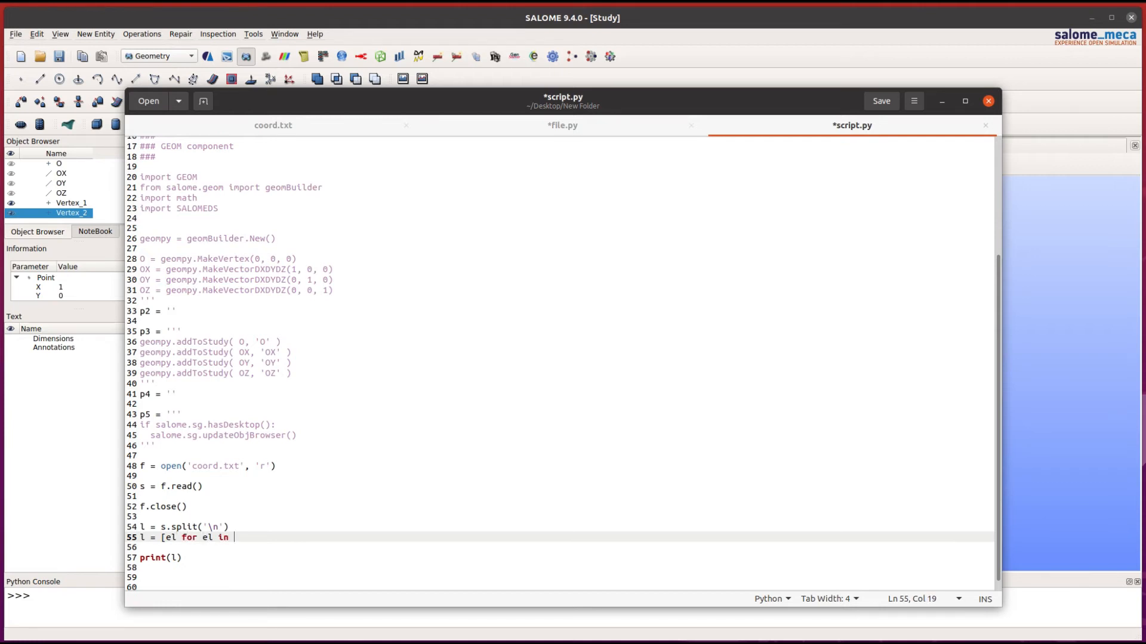
text(l if)
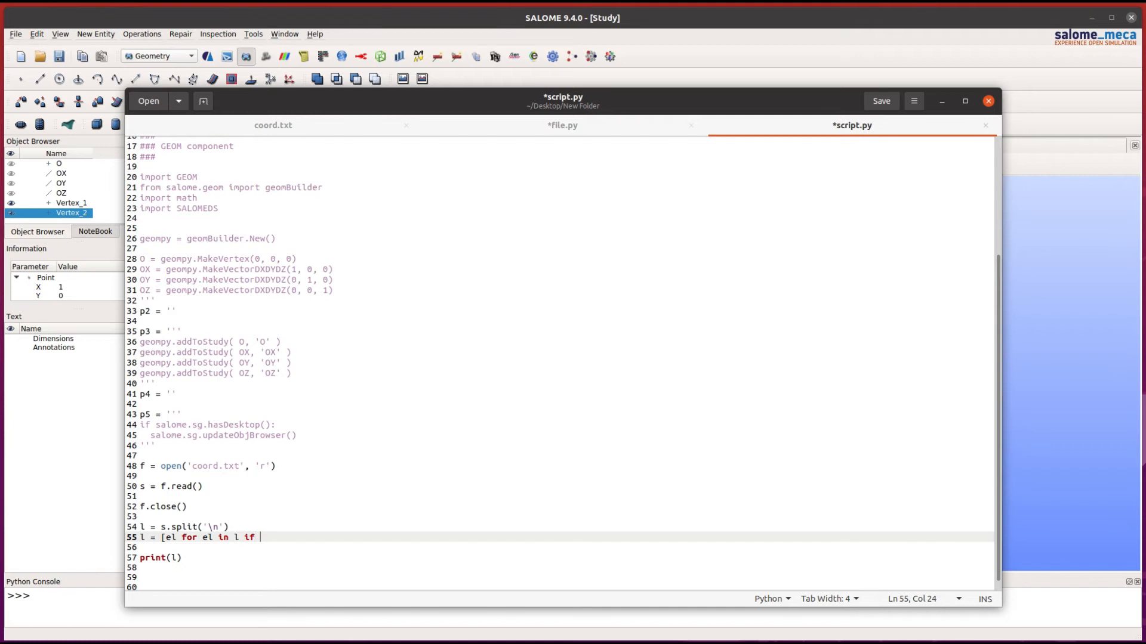
text(el !)
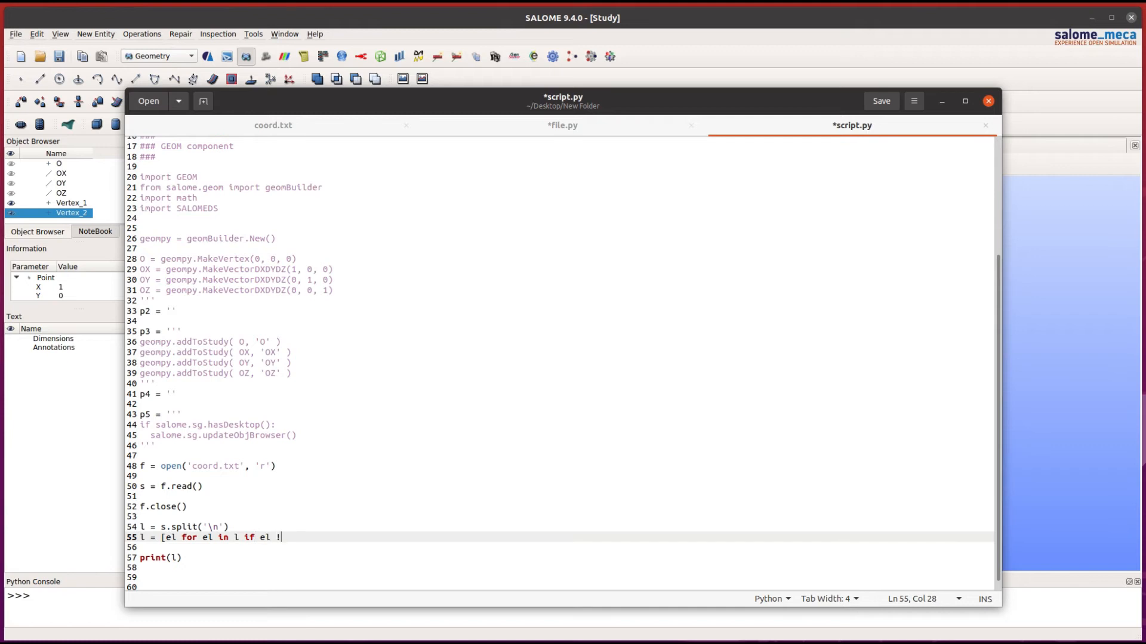
text(= '')
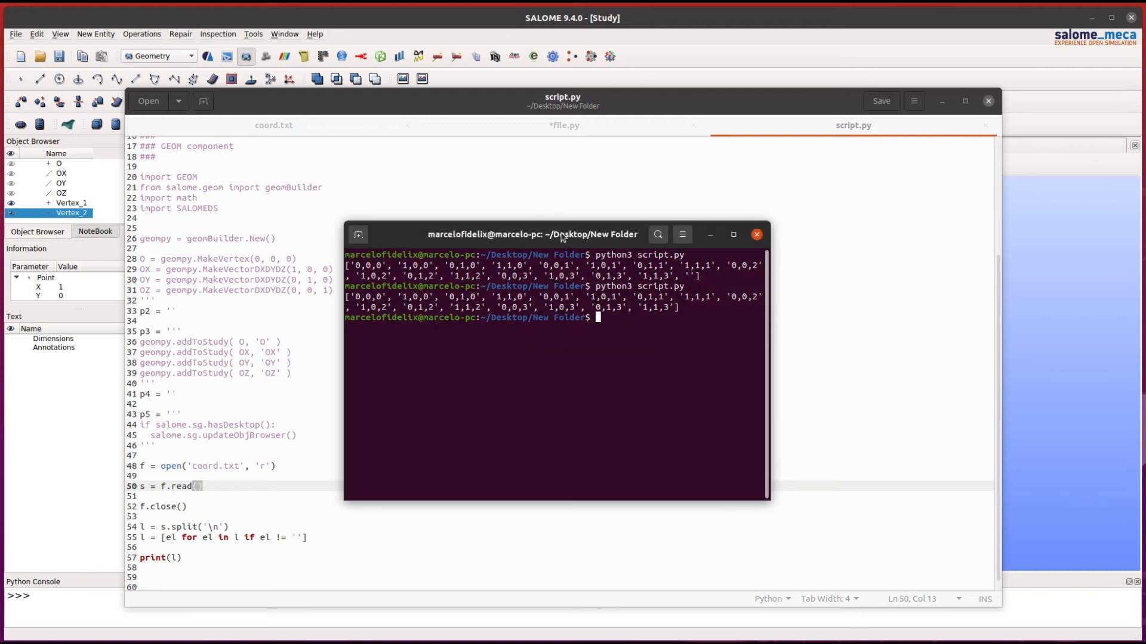
click(756, 234)
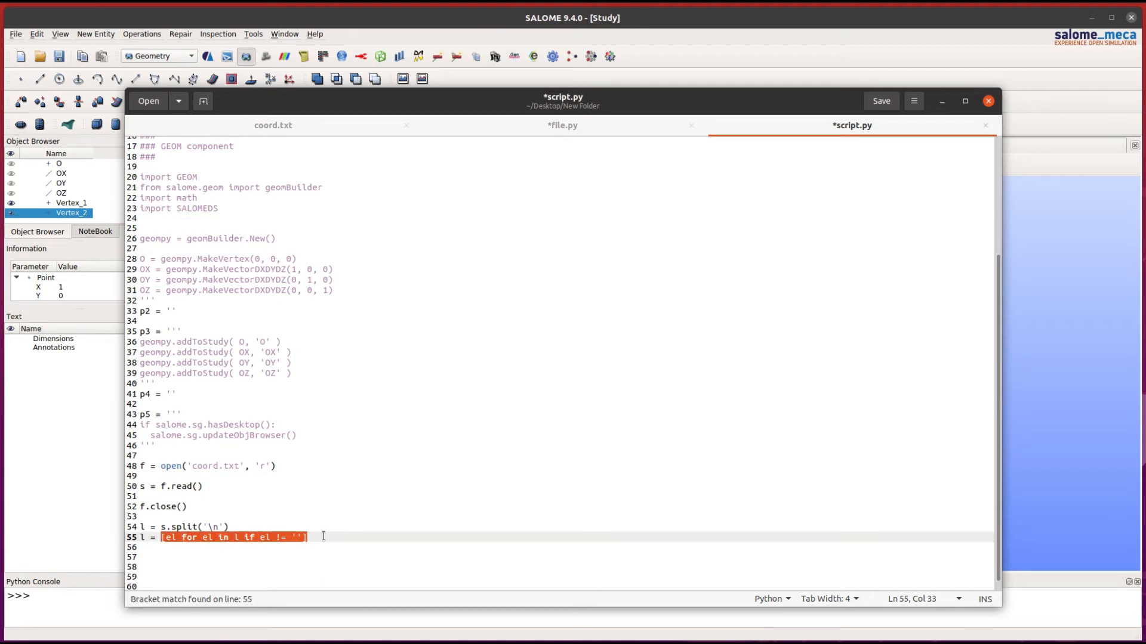
click(562, 125)
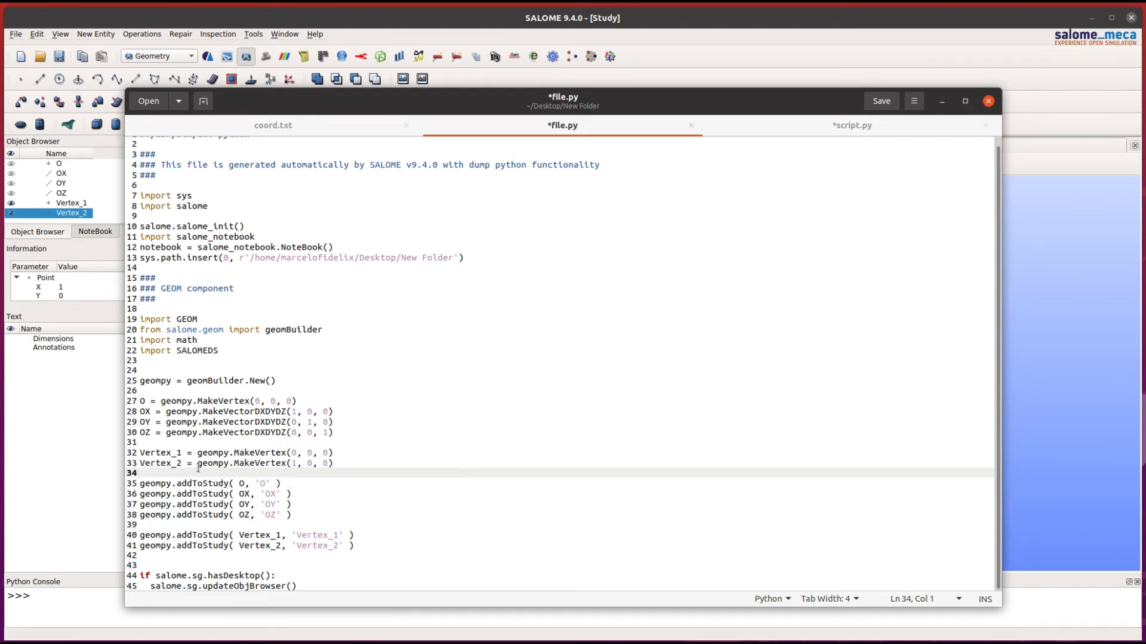
click(851, 125)
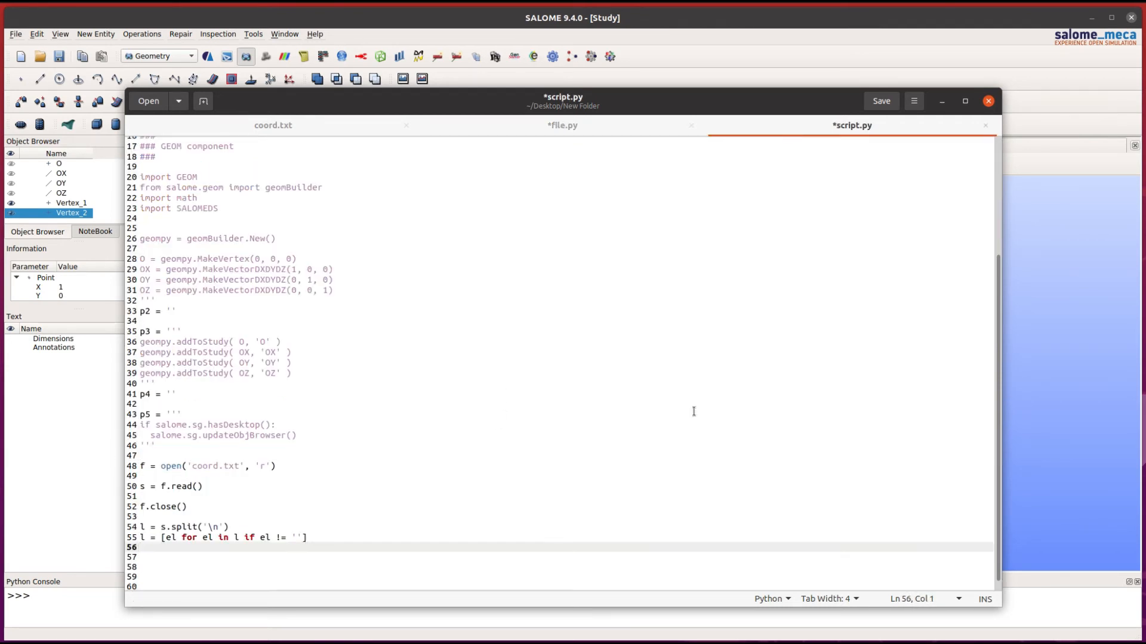
Add a for i in range(len(l)) loop appending 'Vertex_'+str(i)+' = geompy.MakeVertex('+l[i]+')' to p2.
text(for i in)
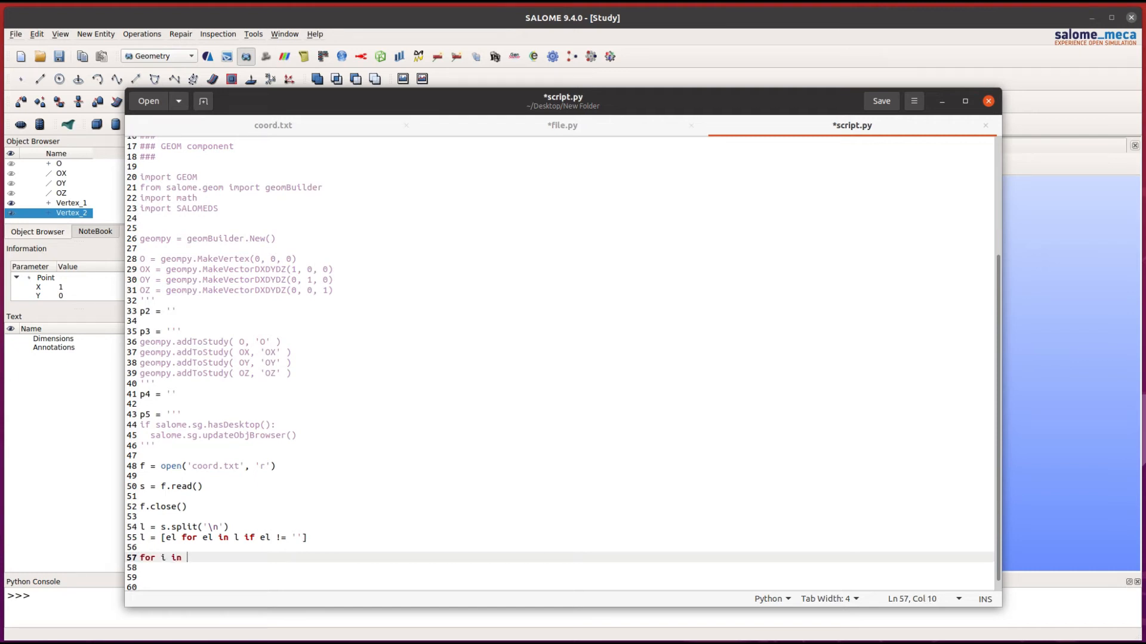
text(range(len(l)):)
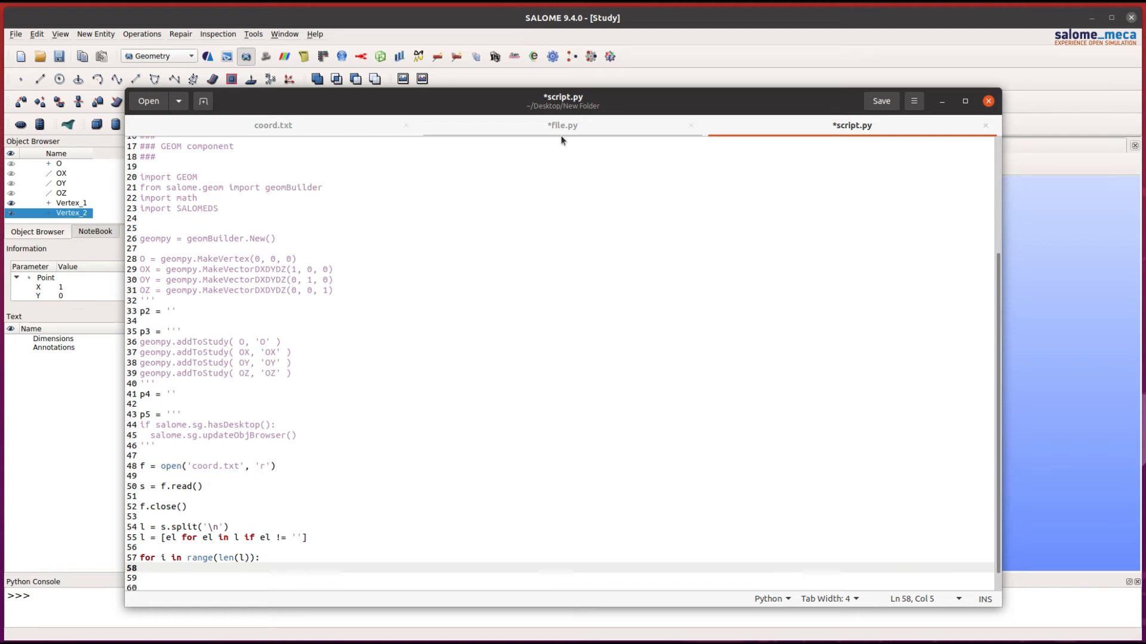
click(562, 126)
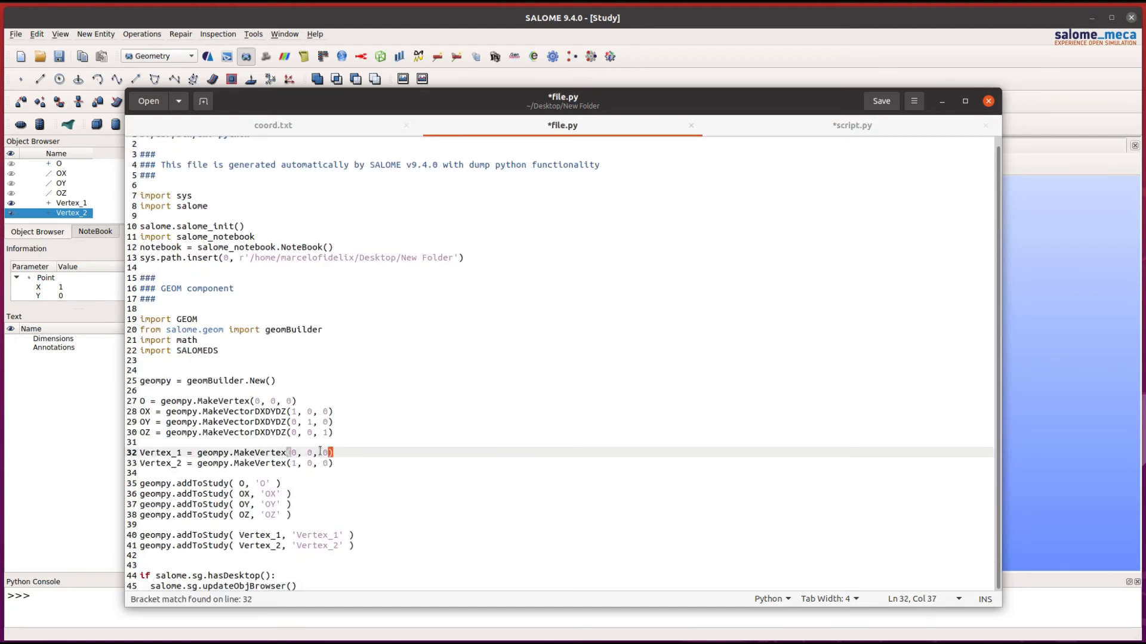
click(851, 125)
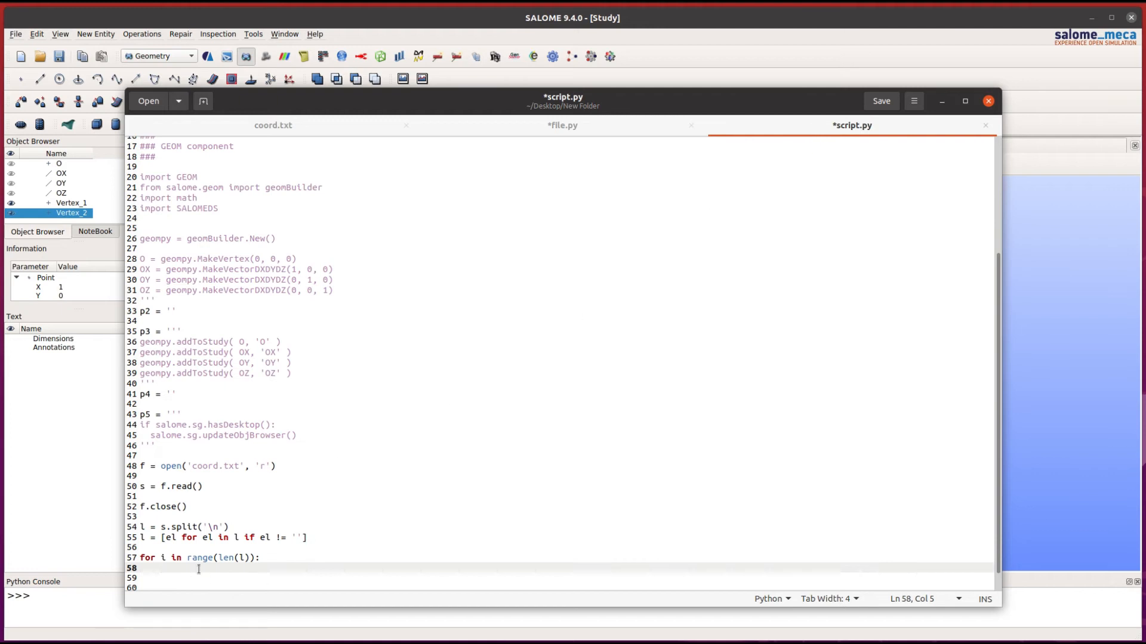
text(p2 += 'Vertex_1 = geompy.MakeVertex(0, 0, 0)')
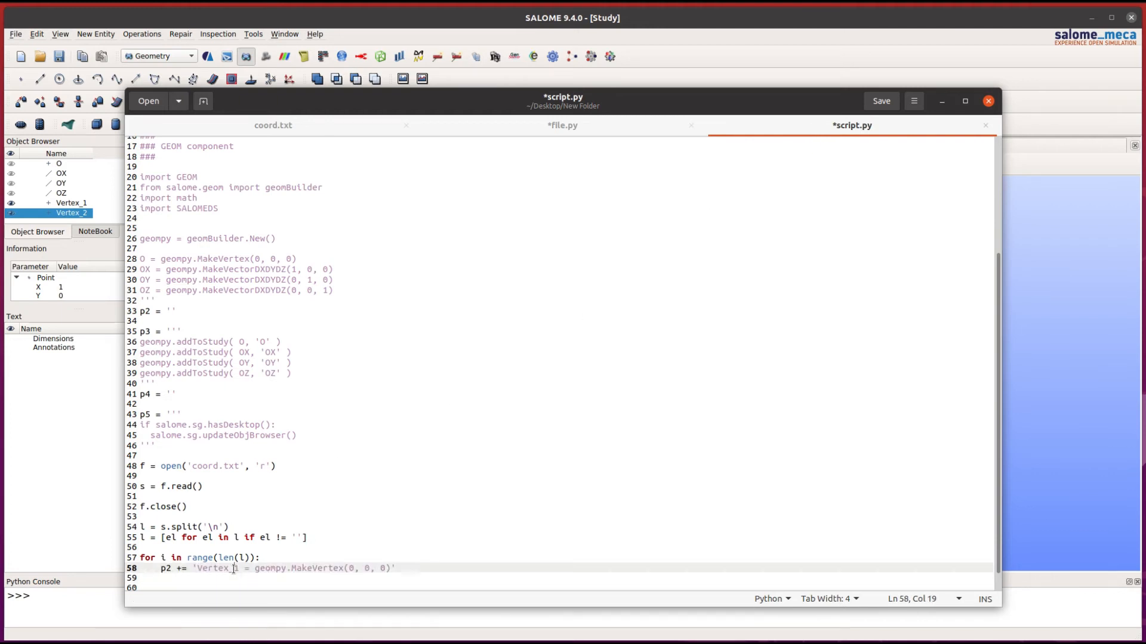
text(+str(i)+ ')
click(566, 588)
text(print()
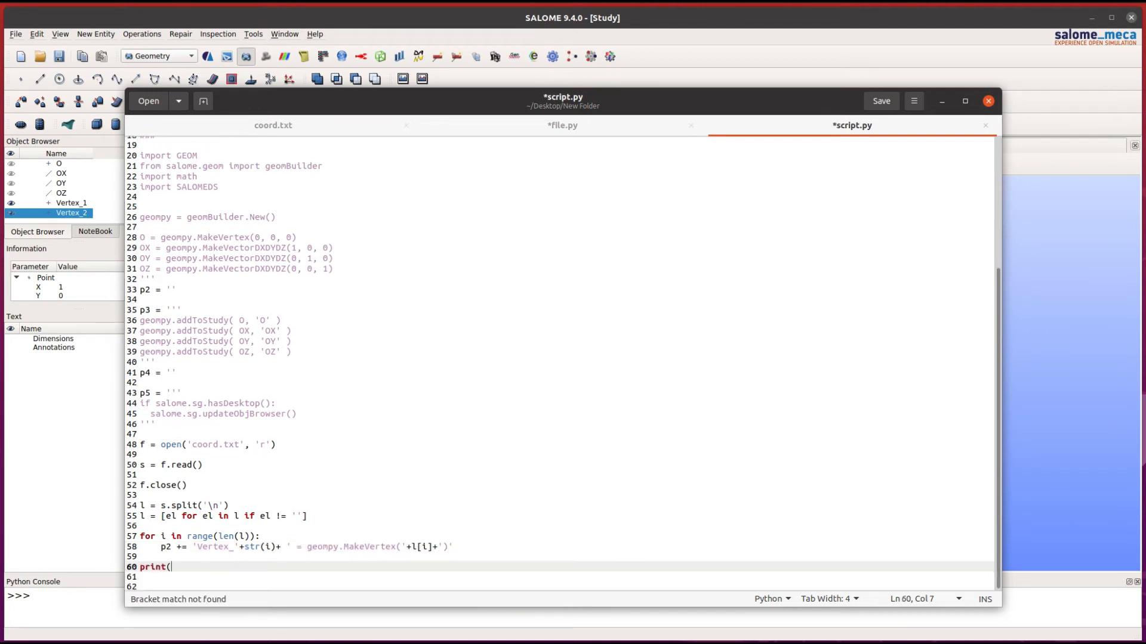
Print p2 and terminate each MakeVertex line with a newline.
text(p2))
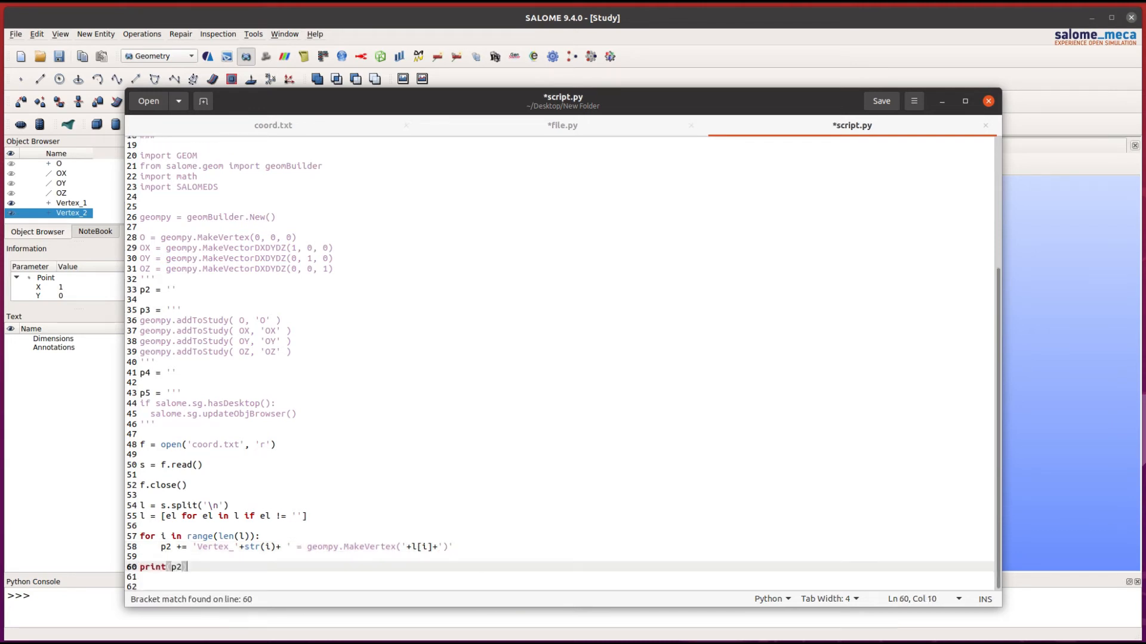
click(880, 101)
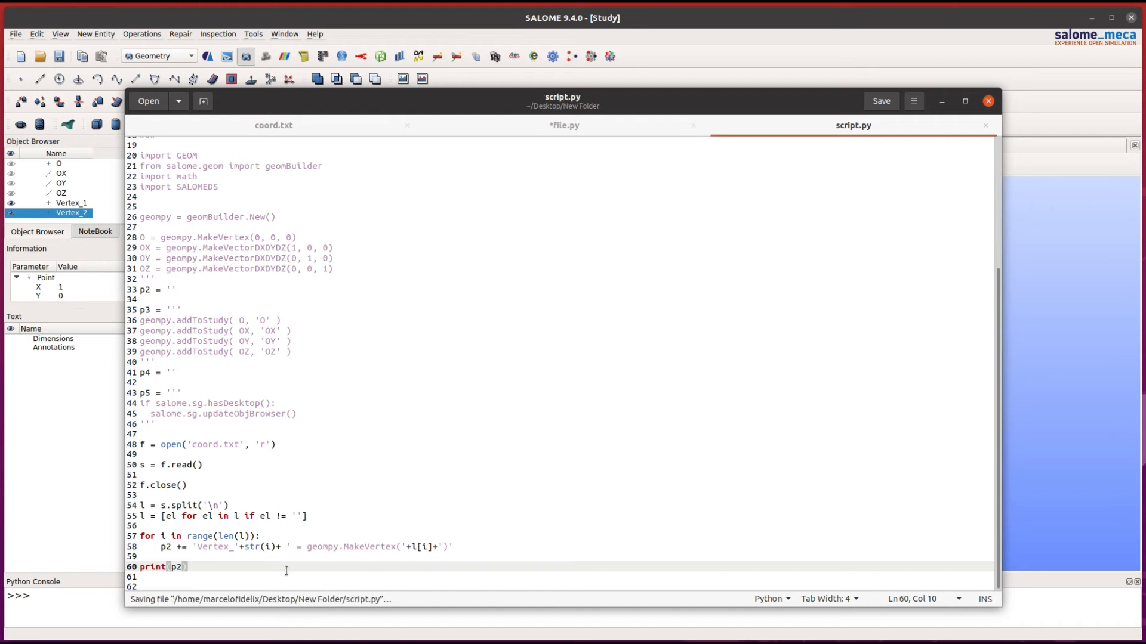
text(+ '\)
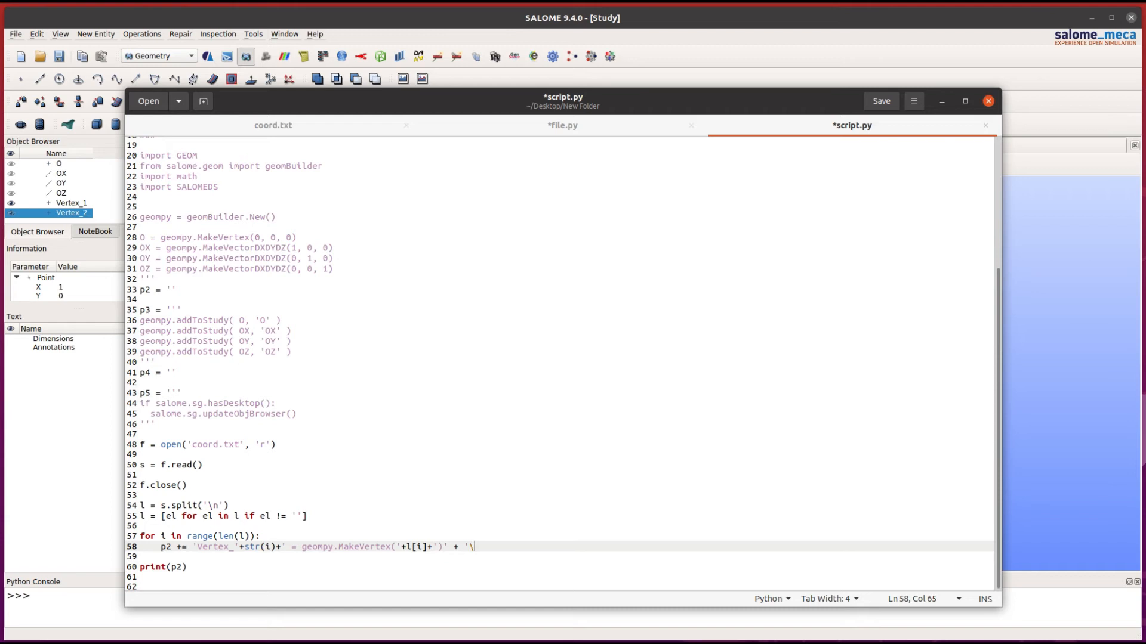
text(n)
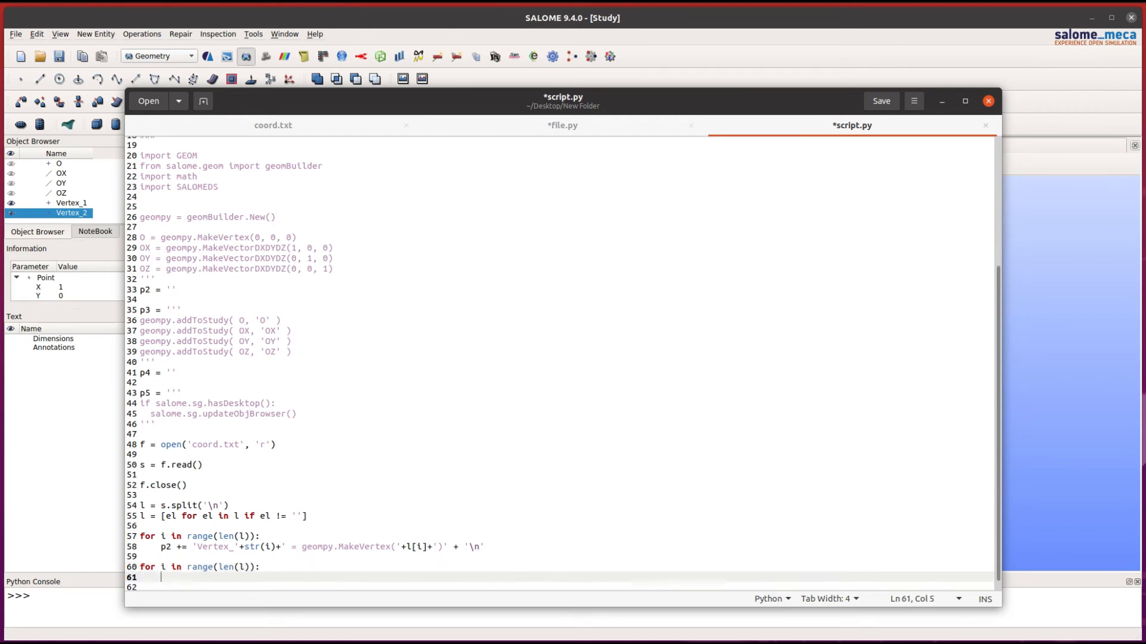
Add a loop appending geompy.addToStudy lines for each Vertex_i to p4, print p4, save and run python3 script.py.
text(p4)
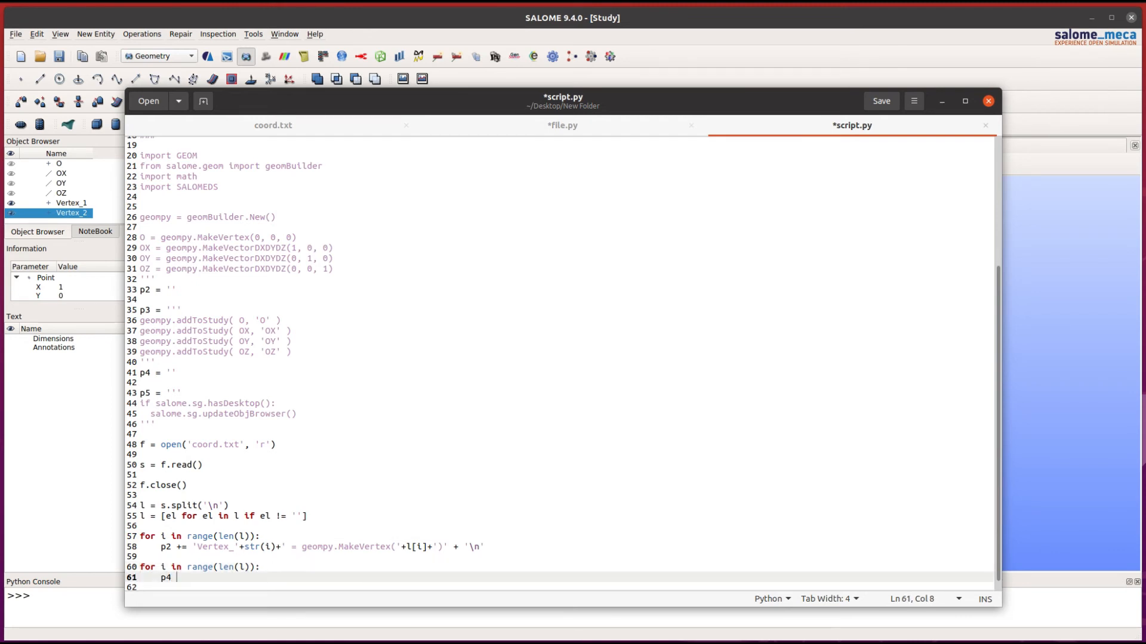
text(+= geompy.addToStudy( Vertex_1, 'Vertex_1' ))
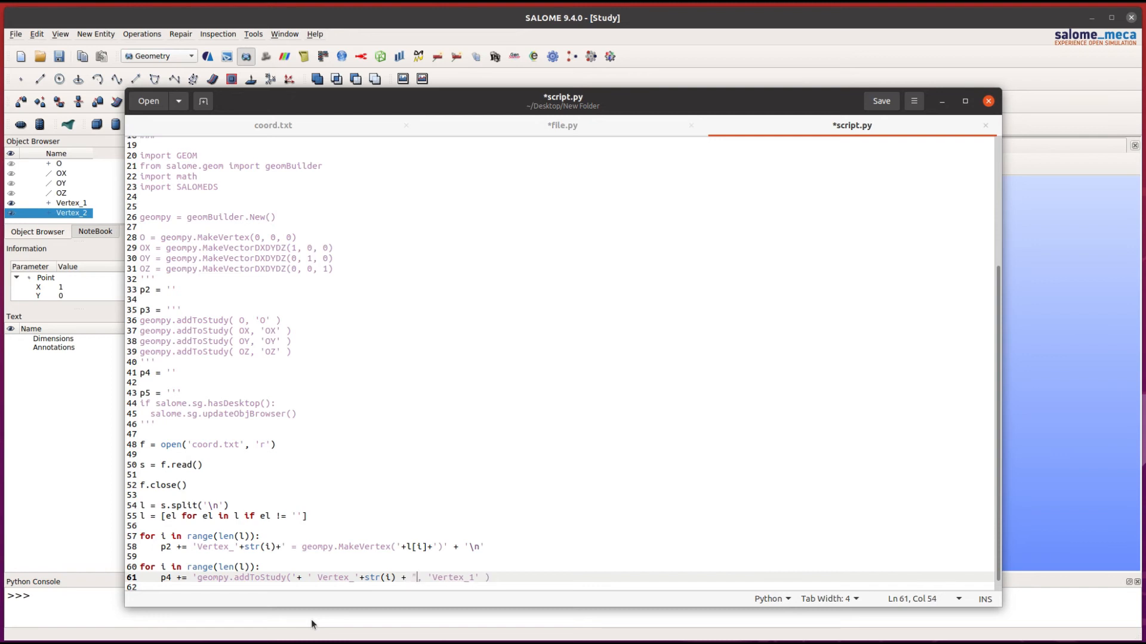
text(+ str(i)+")
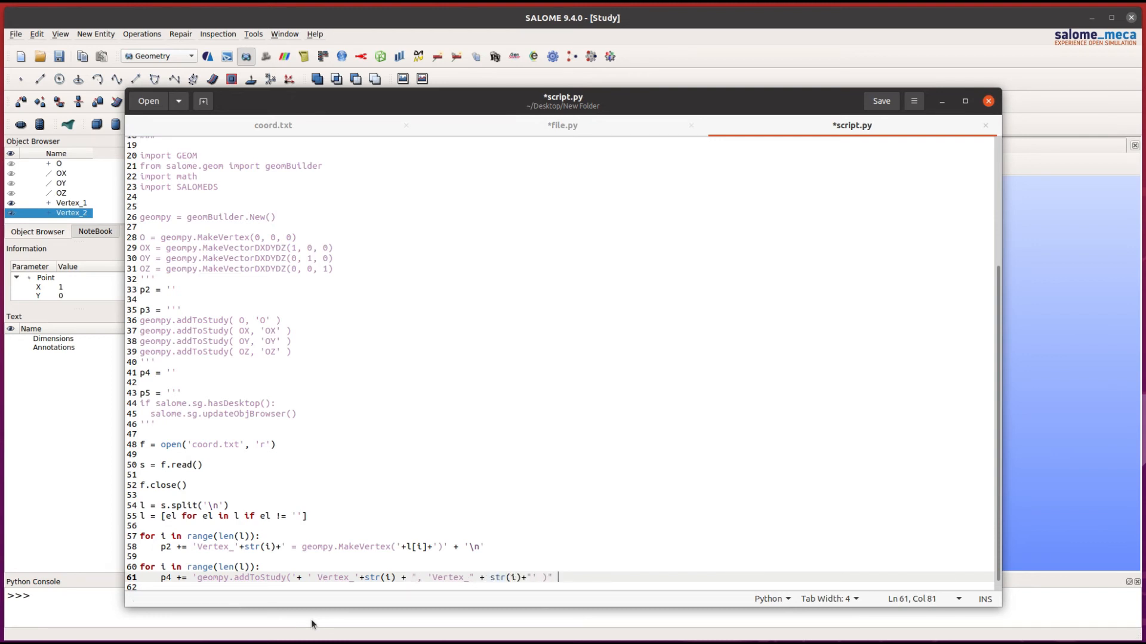
text(print(p)
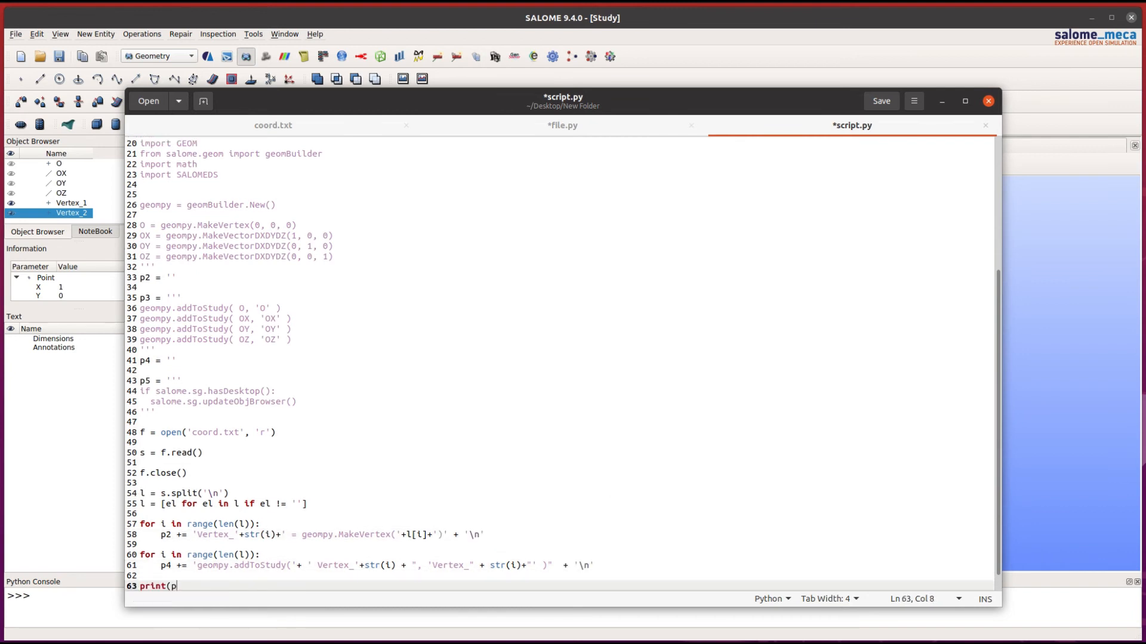
click(880, 101)
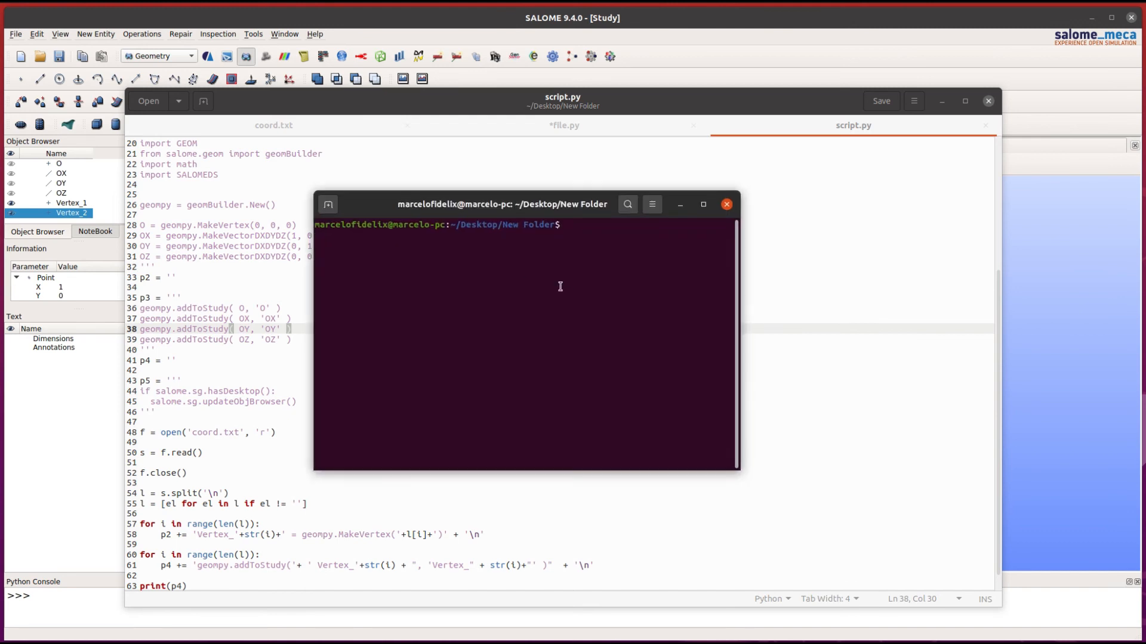
text(python3 script.py)
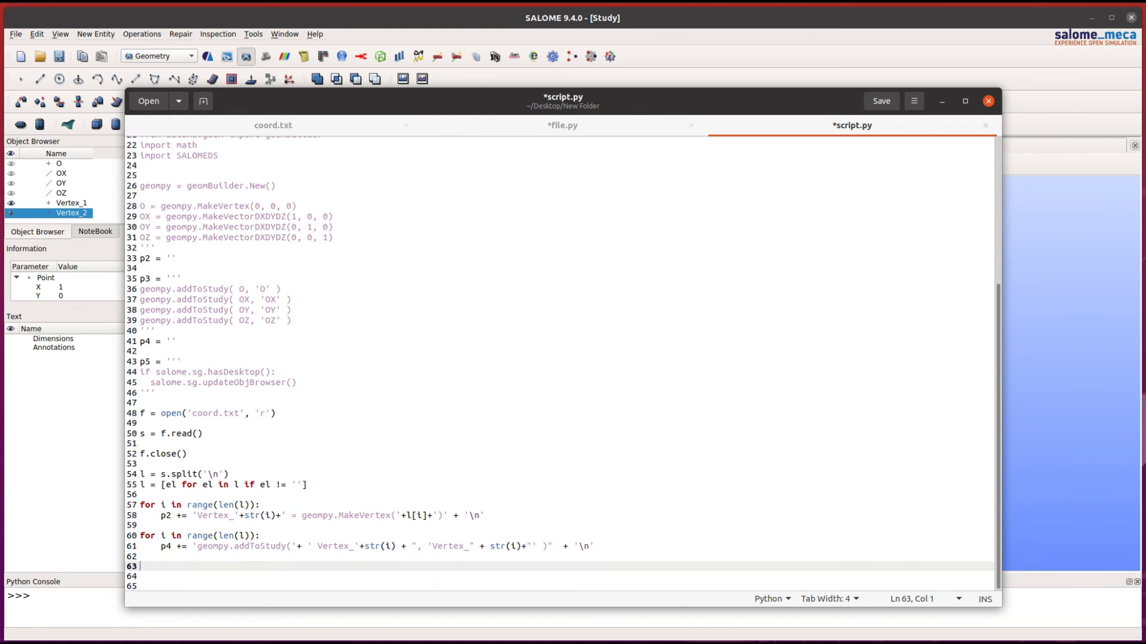
Join p1+p2+p3+p4+p5 into file_content.
text(file_content)
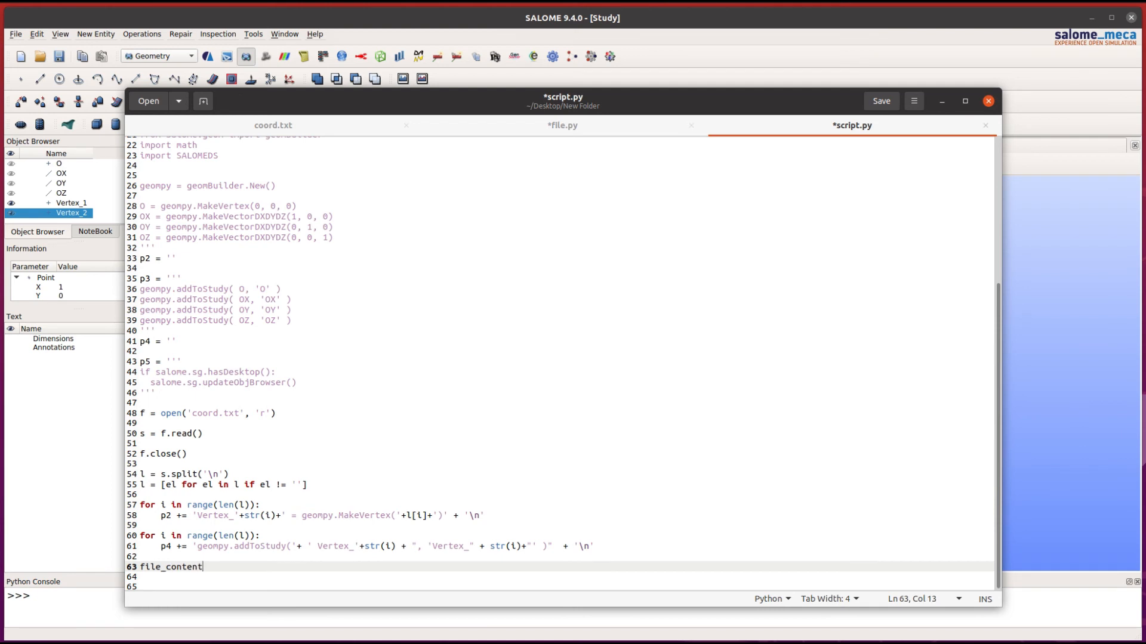
text(= p)
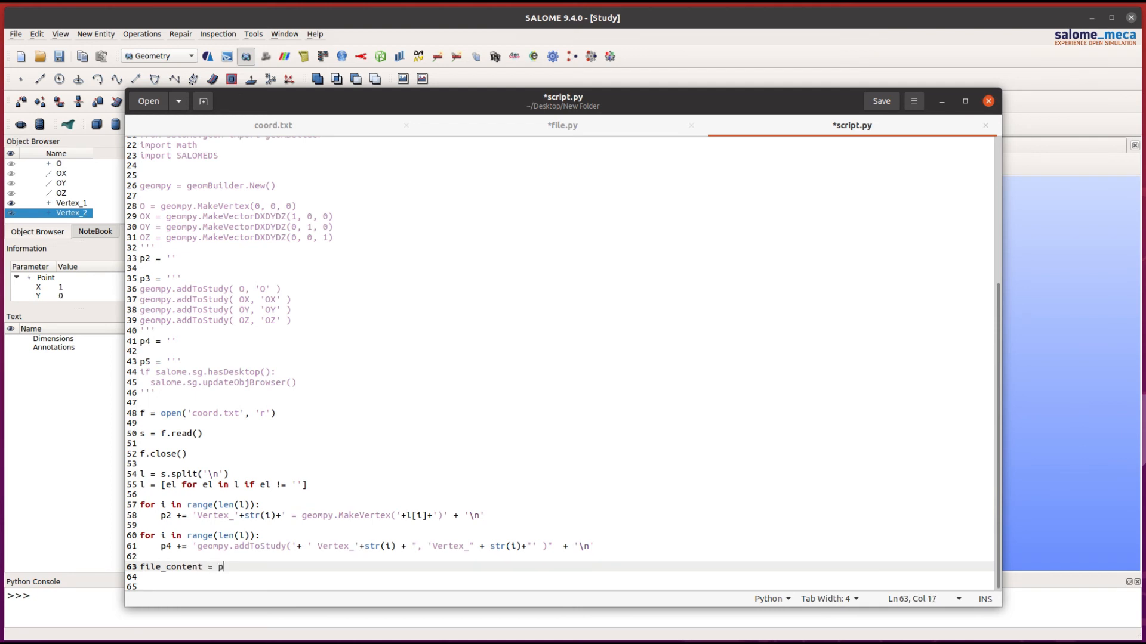
text(1+p2)
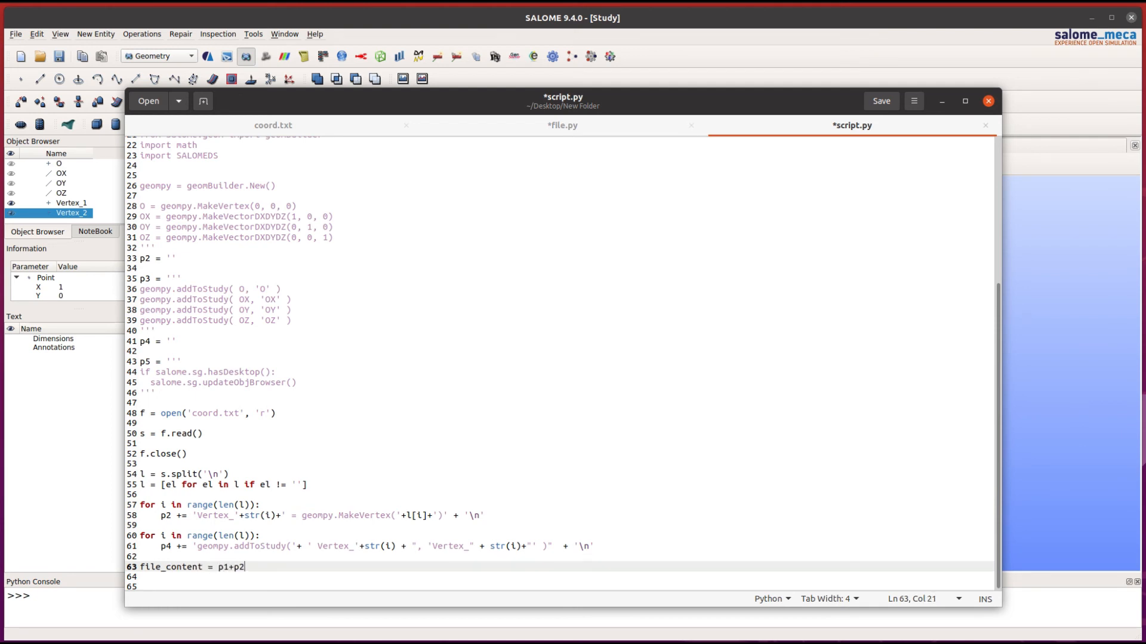
text(+p3)
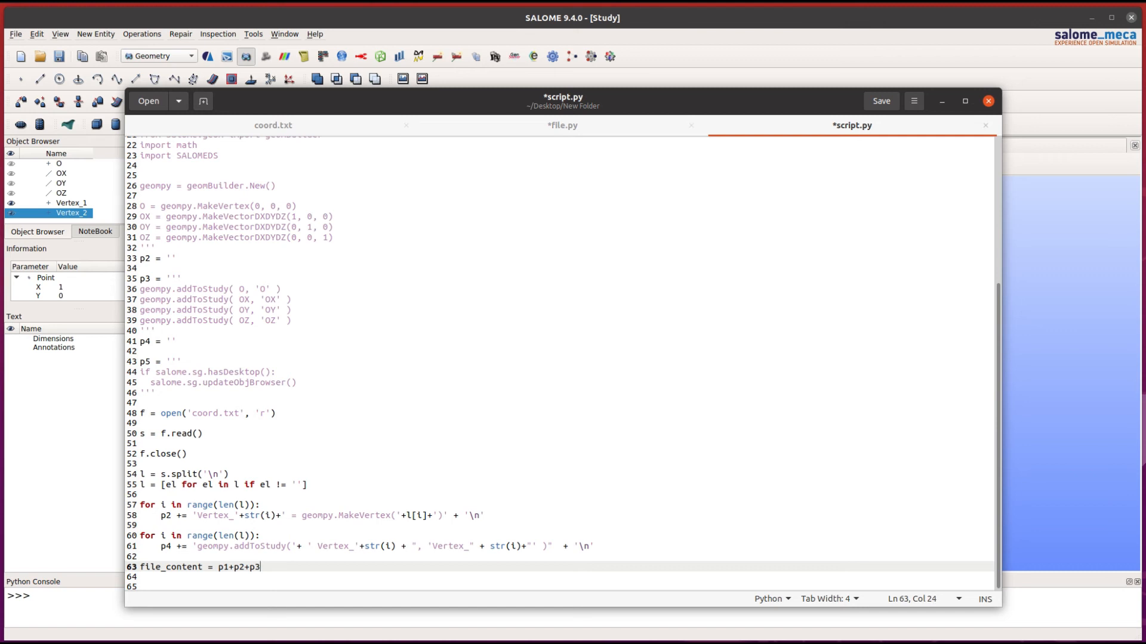
text(+)
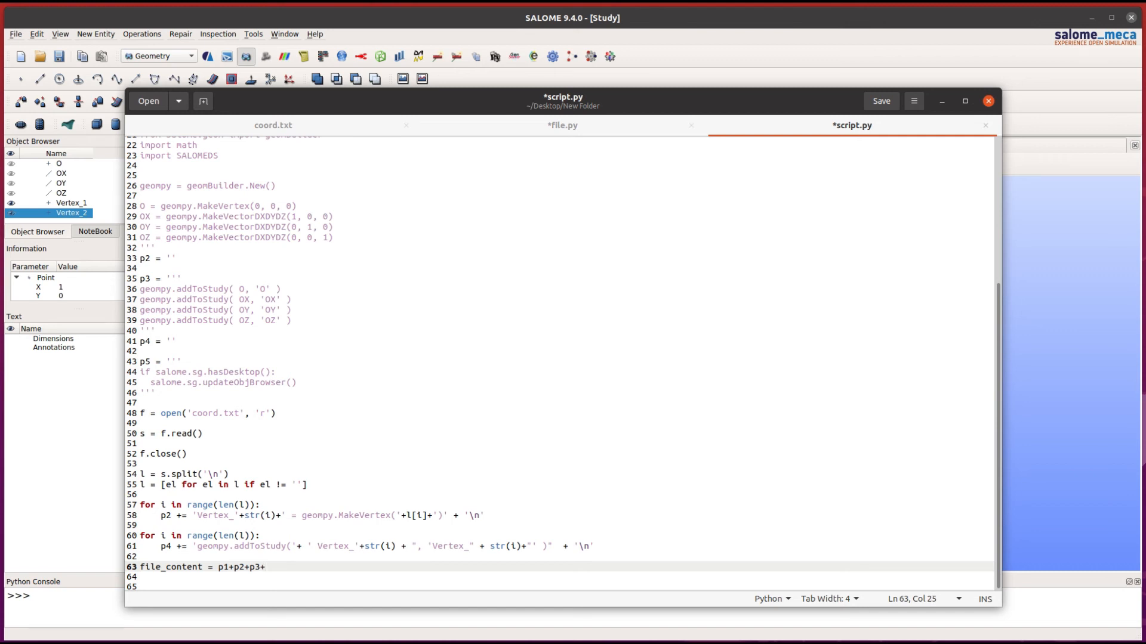
text(+p4+p5)
text(print(file_content)
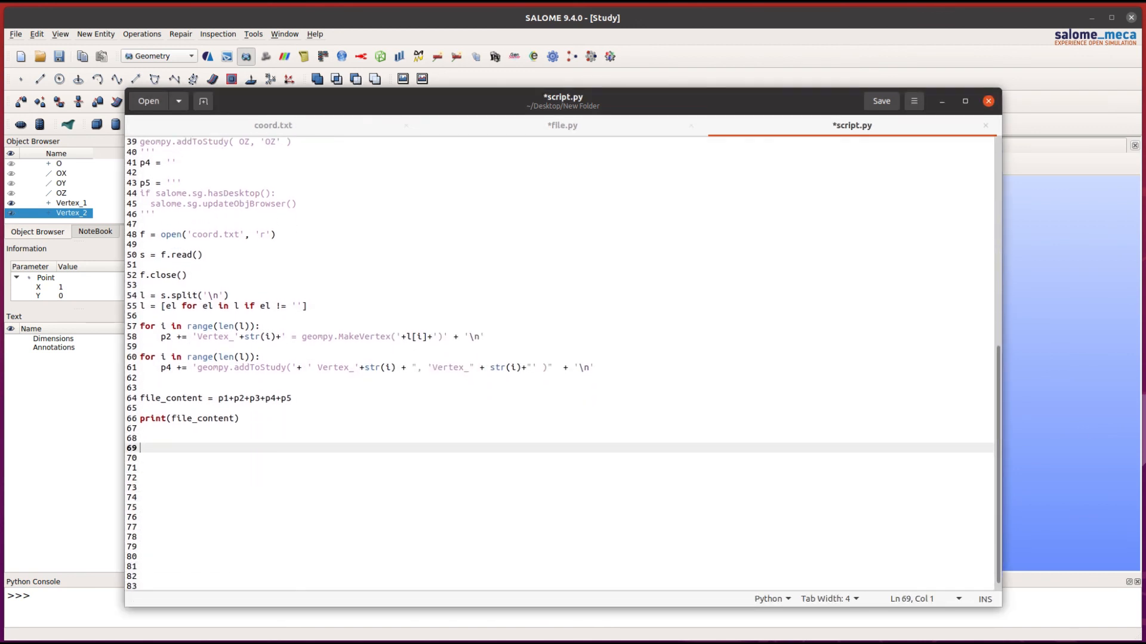
Open output.py for writing and write file_content to it.
text(f =)
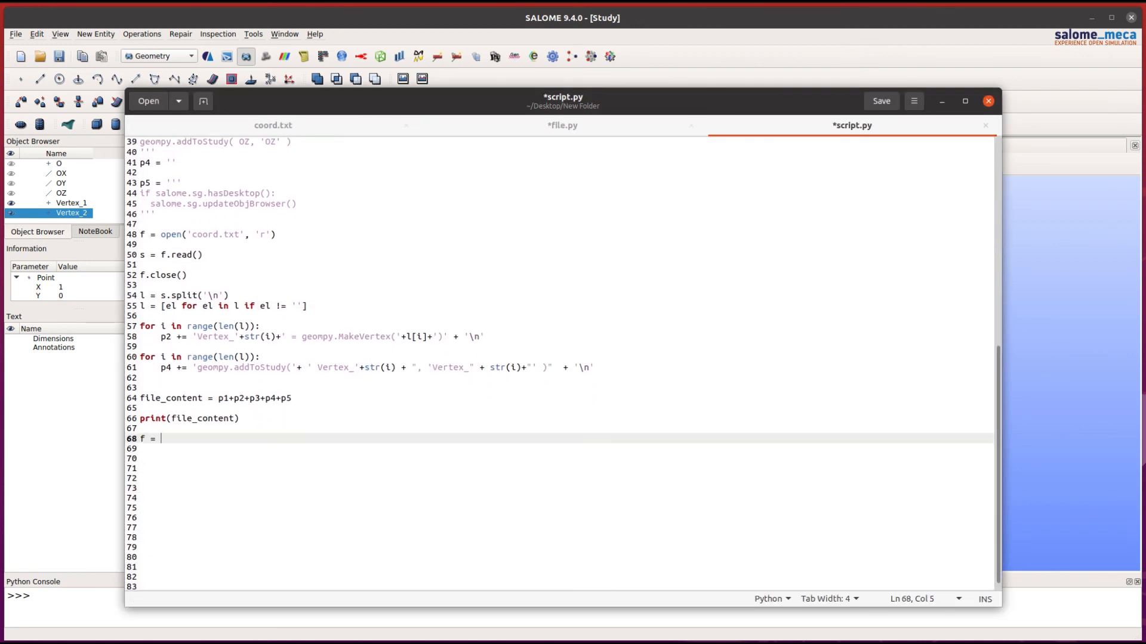
text(open('ou)
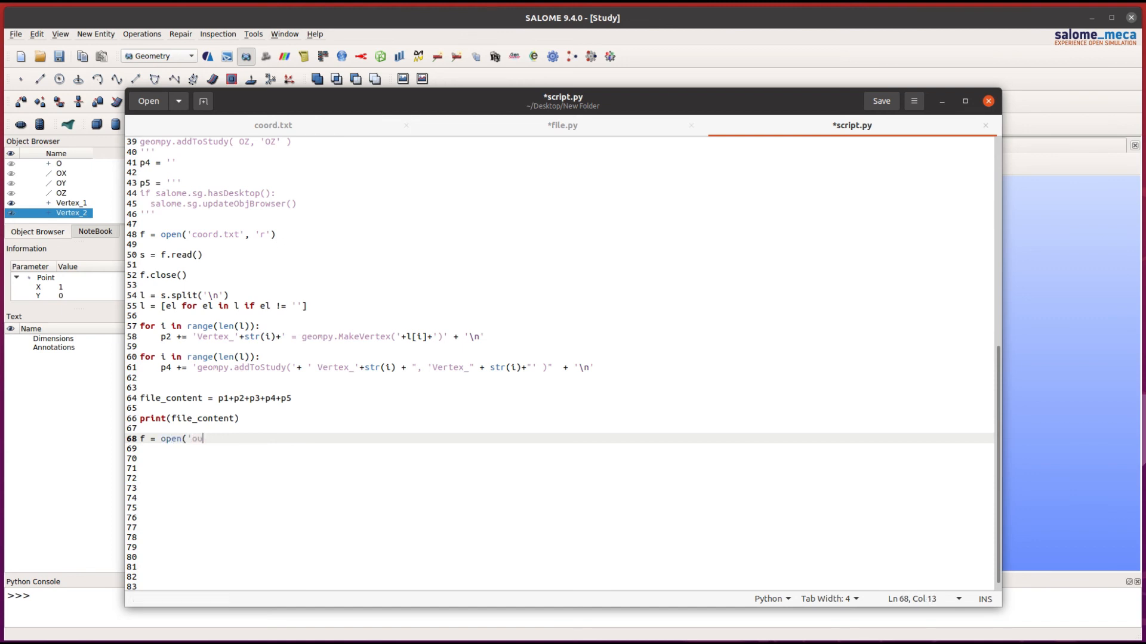
text(tput.p)
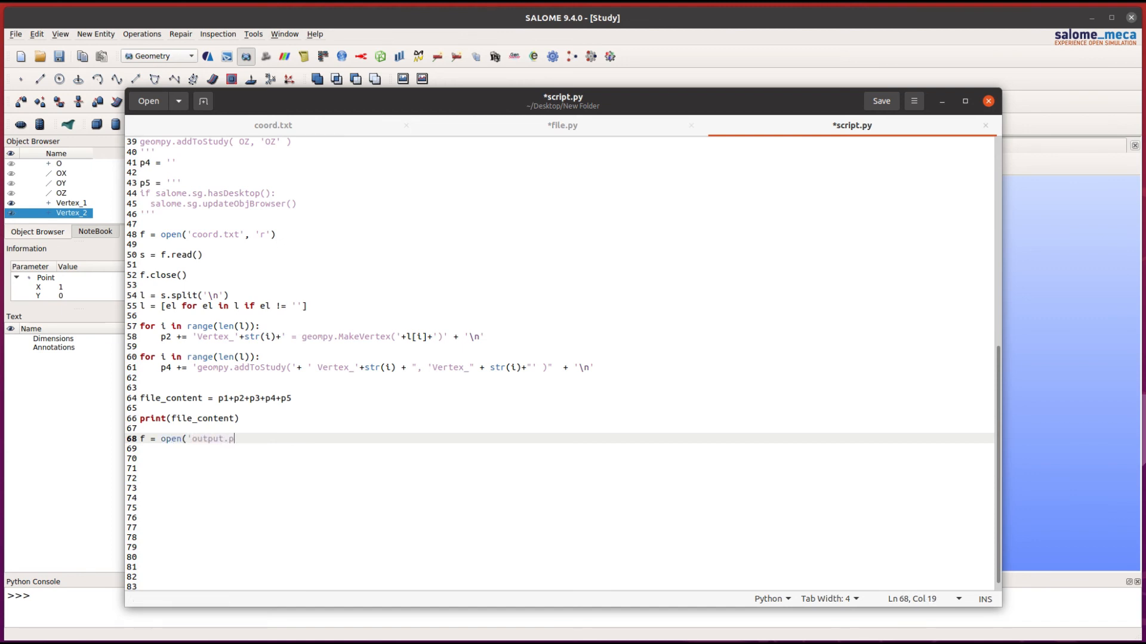
text(y', 'w'))
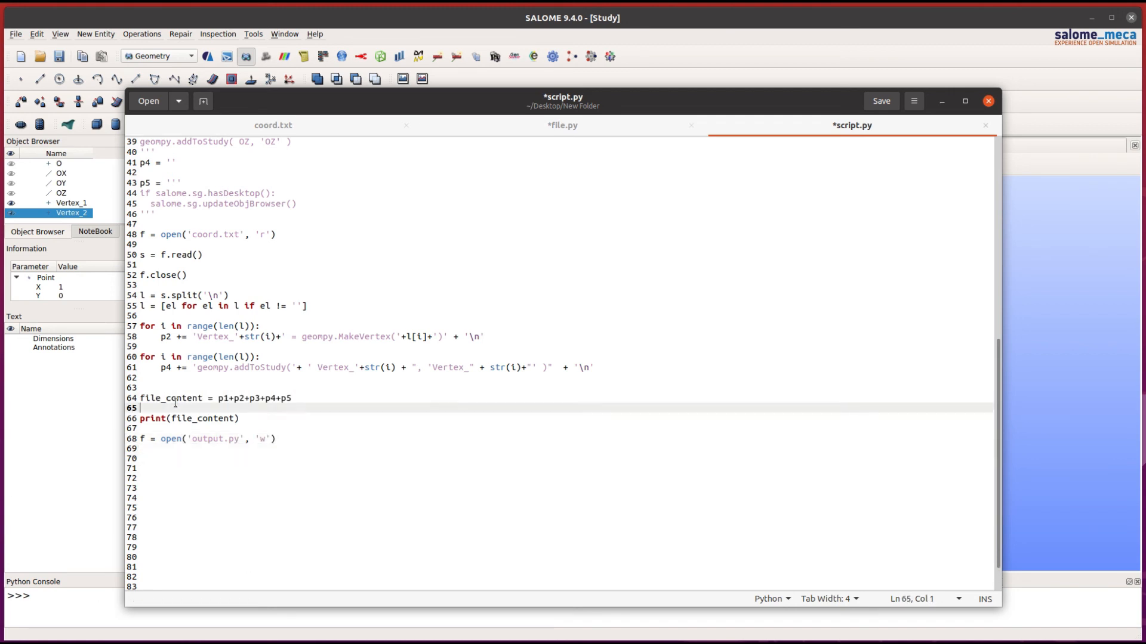
double_click(171, 398)
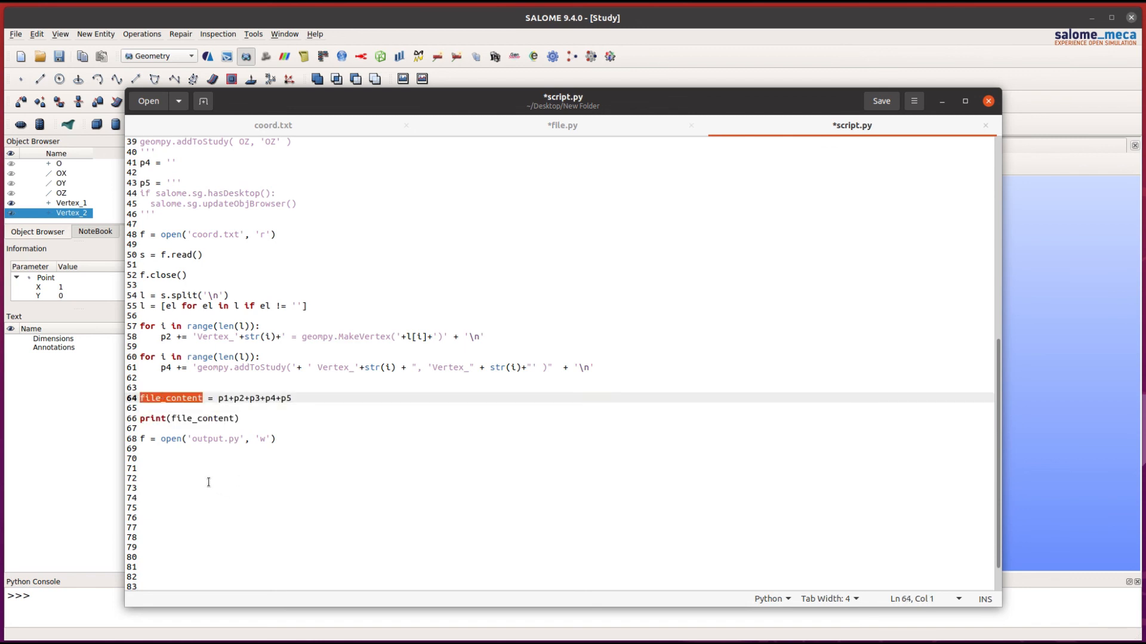
text(f.write(file_content)
click(558, 478)
text(f.close())
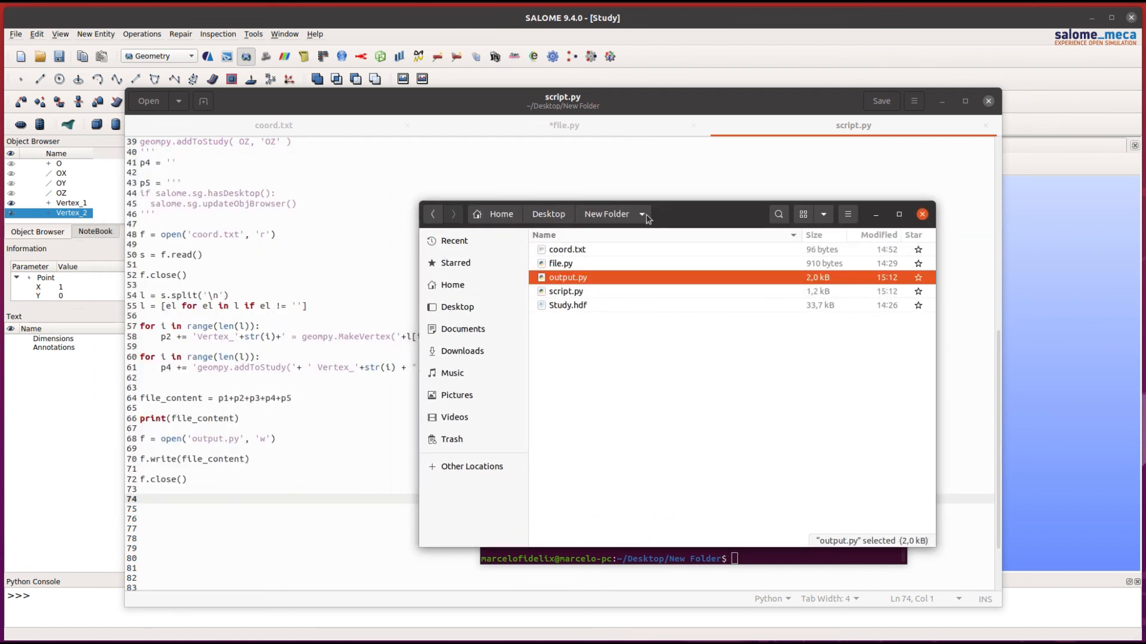
Move the Files window aside to show output.py in New Folder, then refocus SALOME.
drag(646, 214, 545, 193)
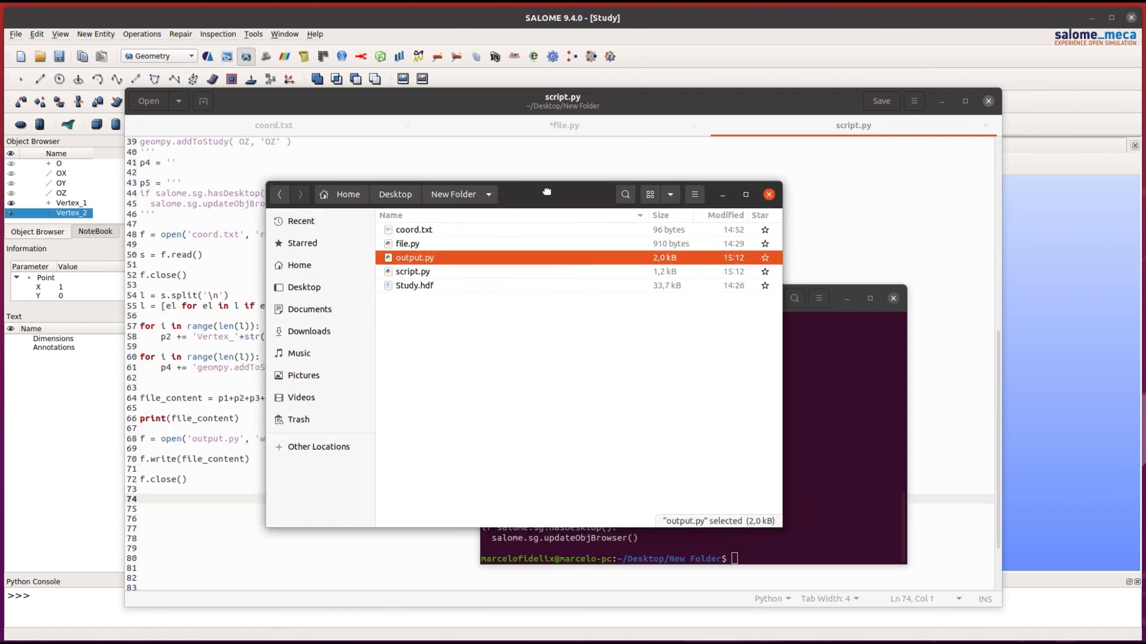
drag(547, 194, 463, 223)
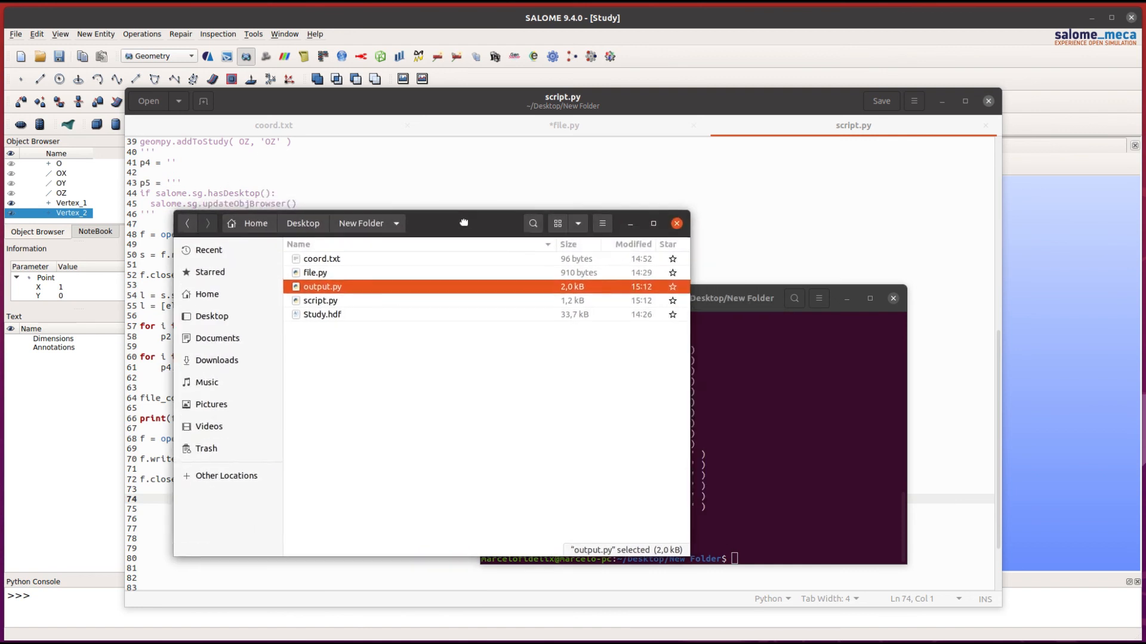
click(673, 223)
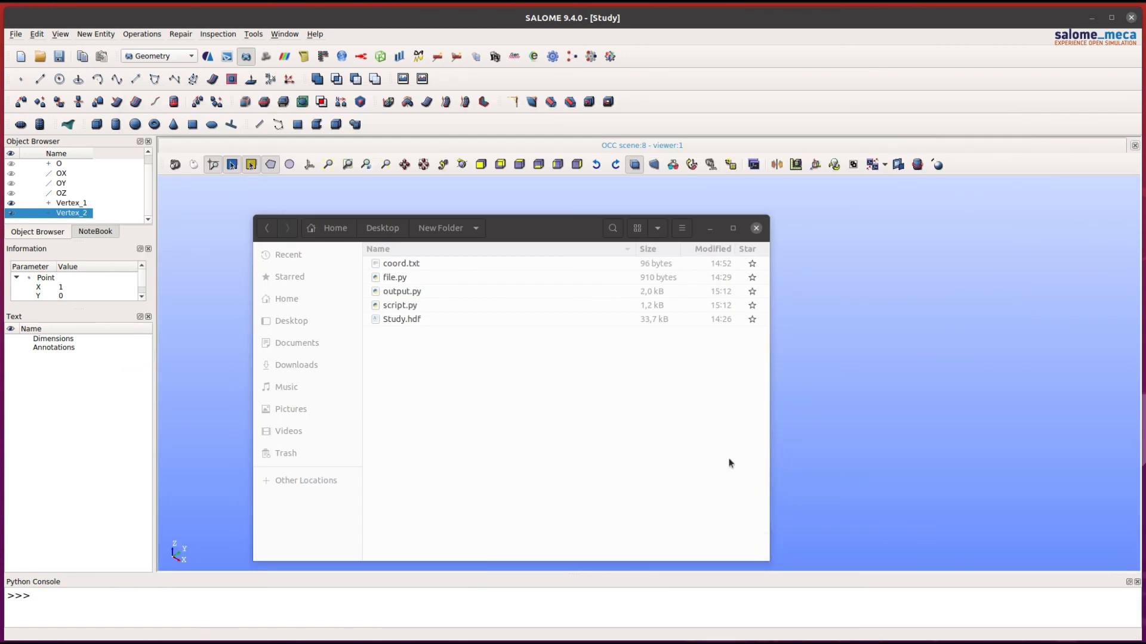
Load output.py via Load Script, creating Vertex_0 through Vertex_15, and inspect Vertex_0.
click(14, 33)
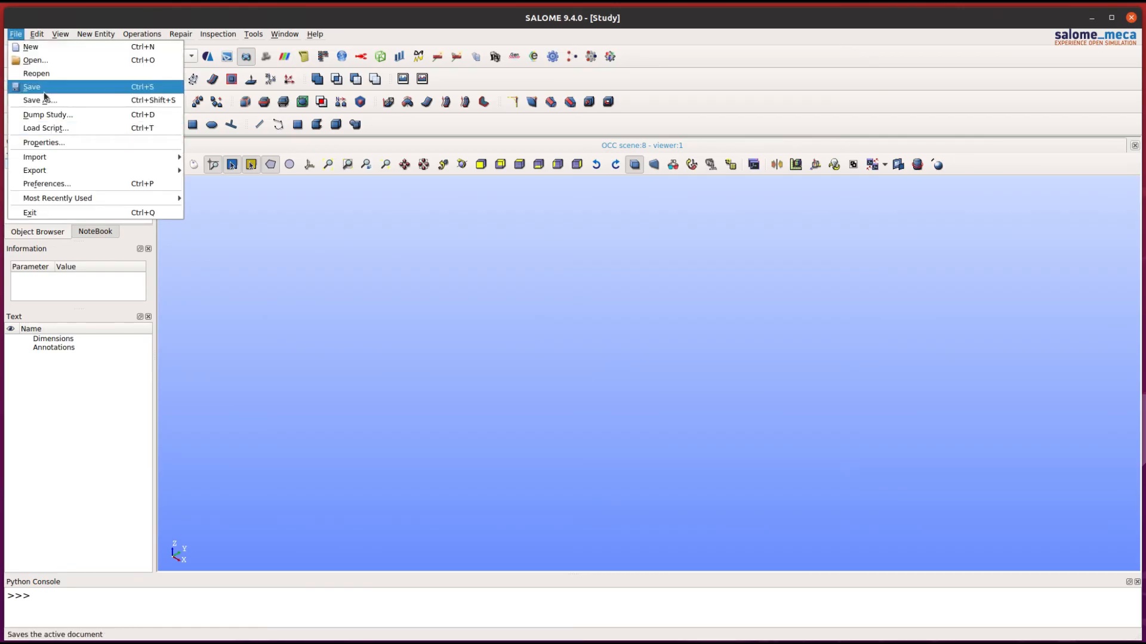
click(45, 127)
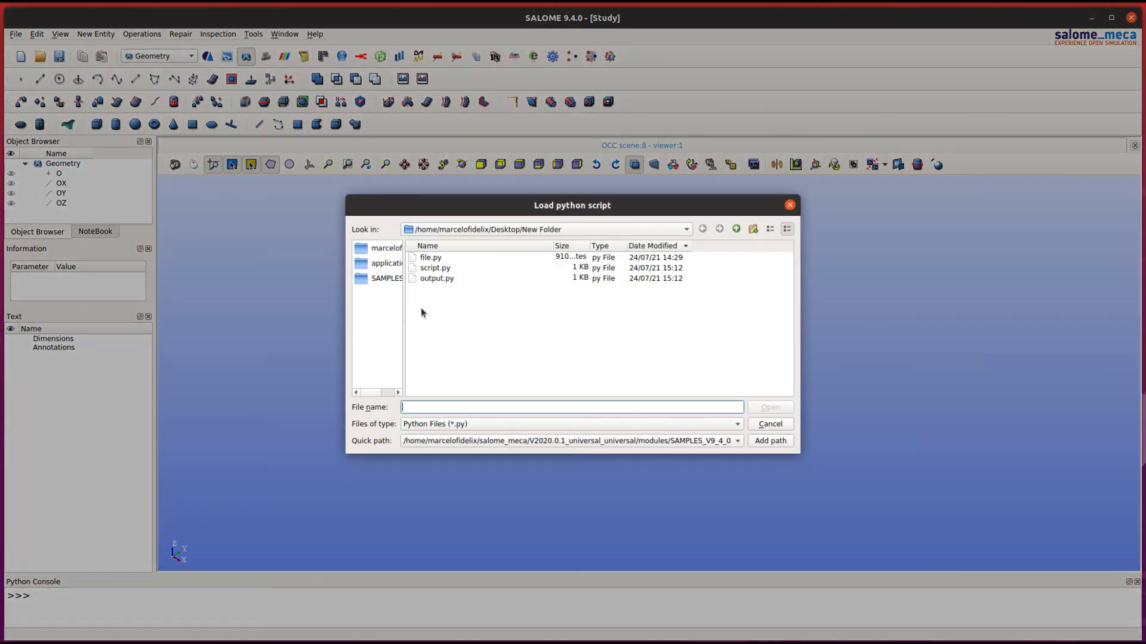
double_click(437, 278)
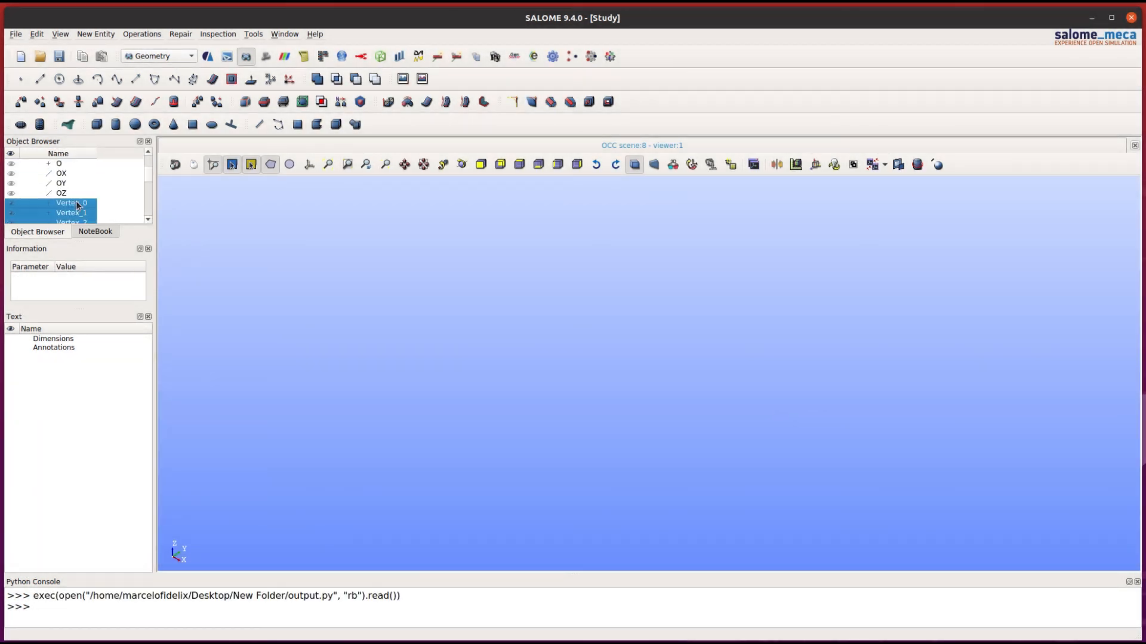
click(70, 173)
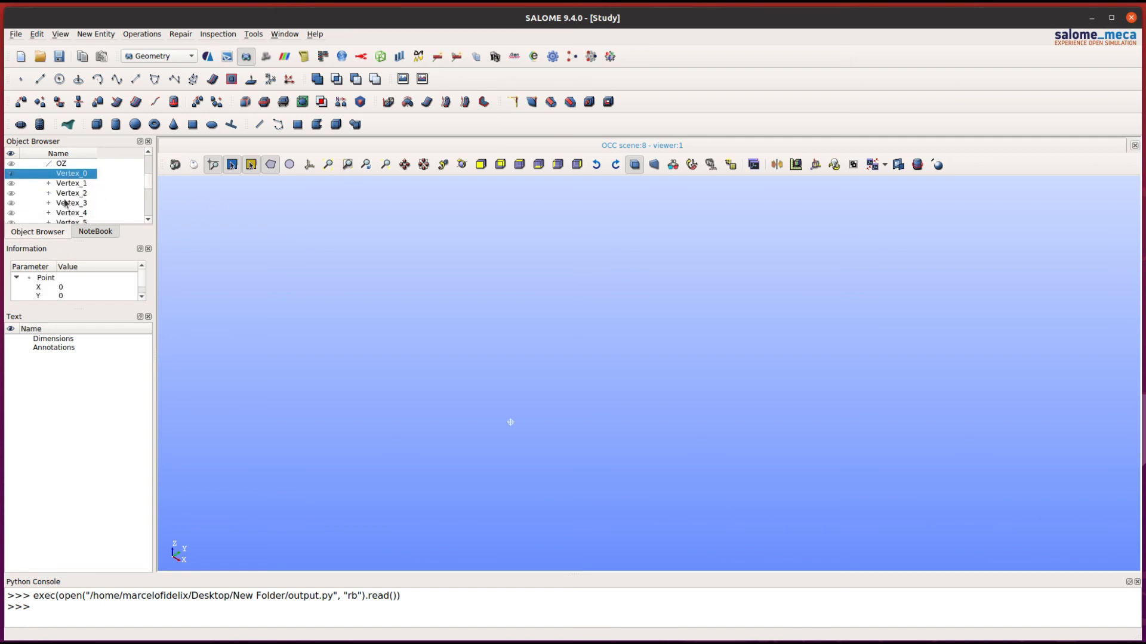
scroll(down, 3)
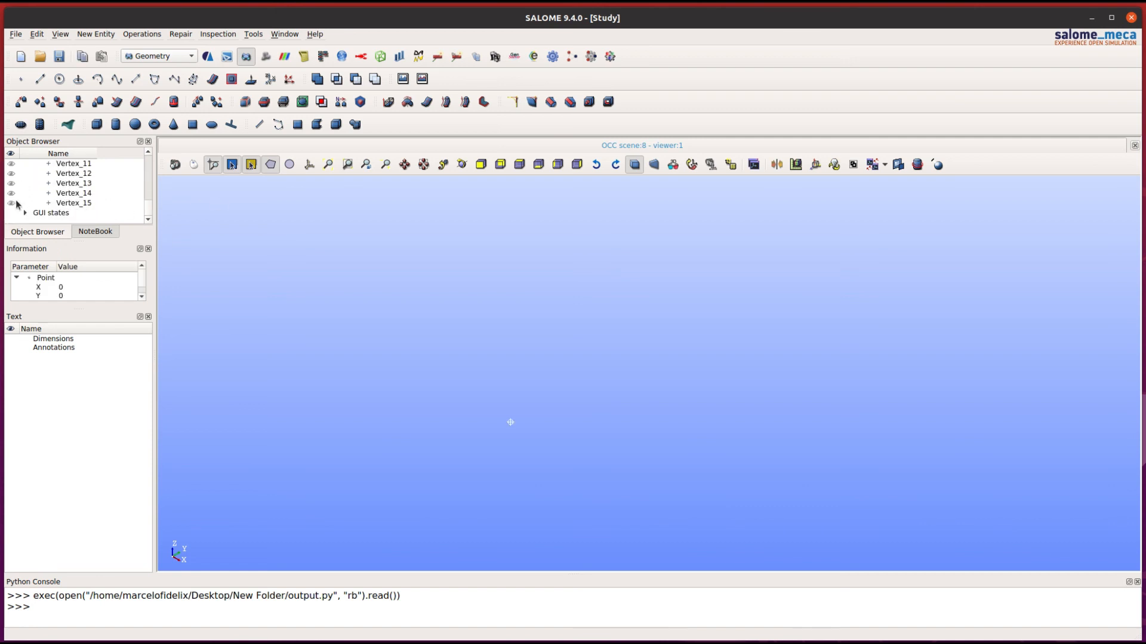